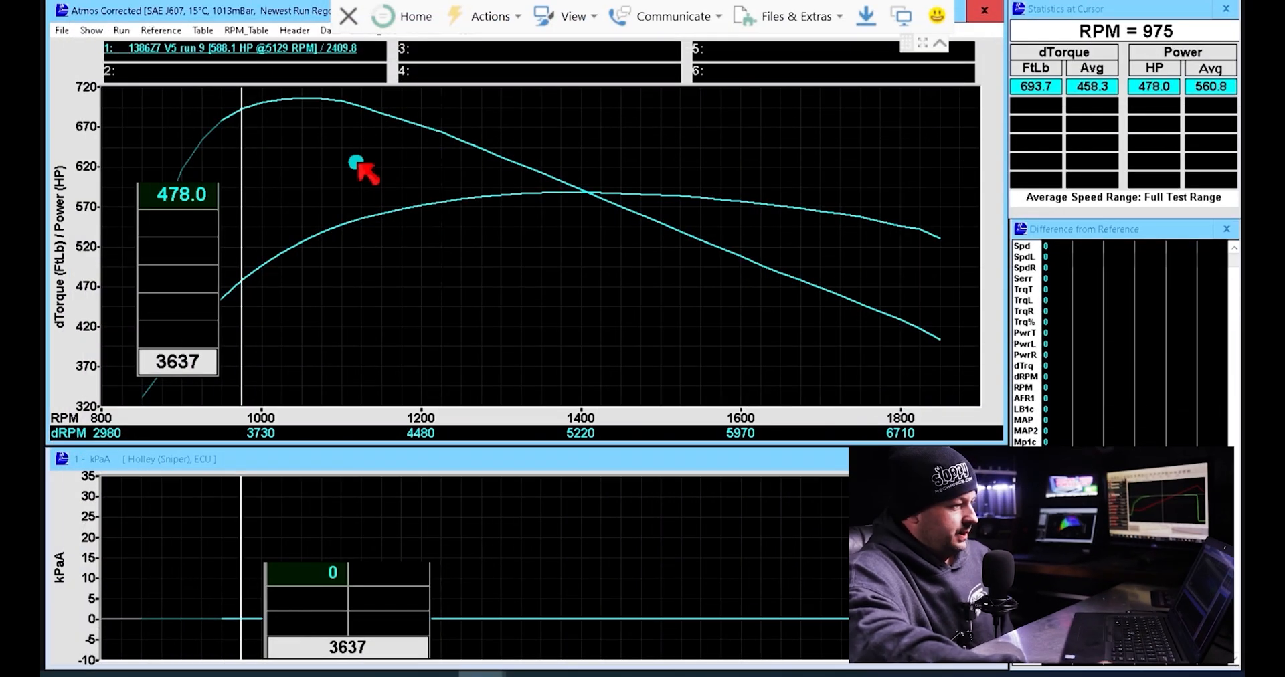
mouse_move(377, 283)
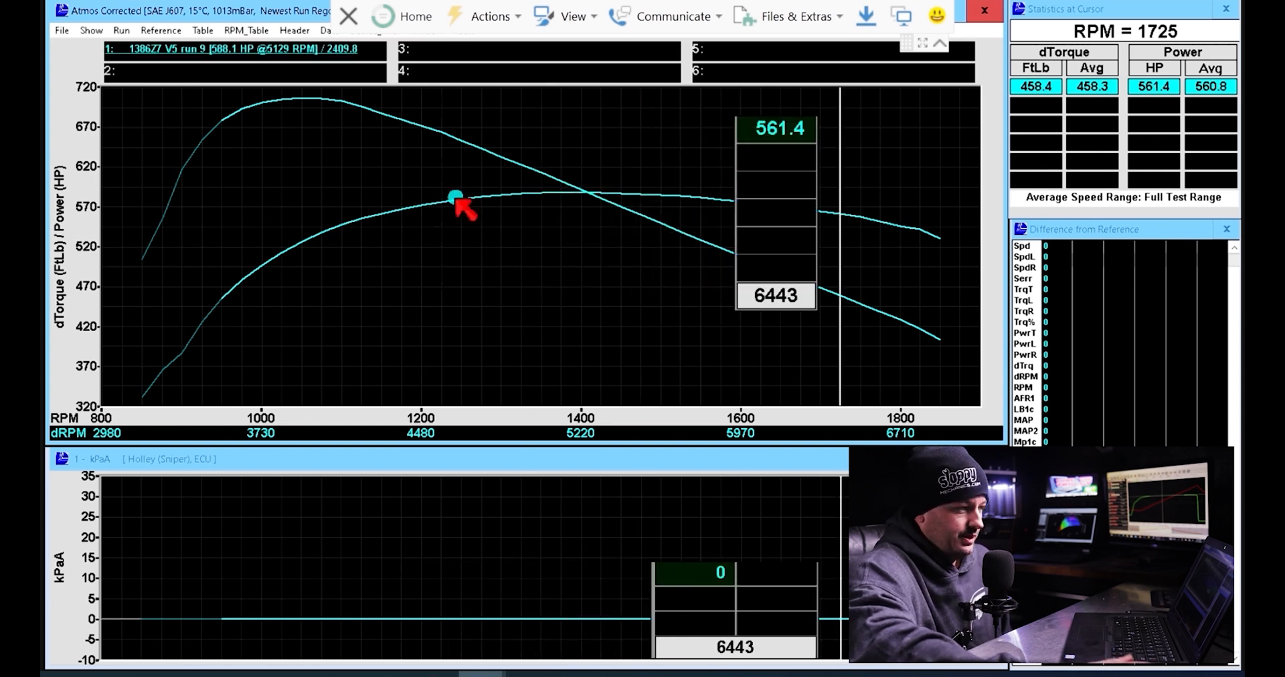
mouse_move(414, 202)
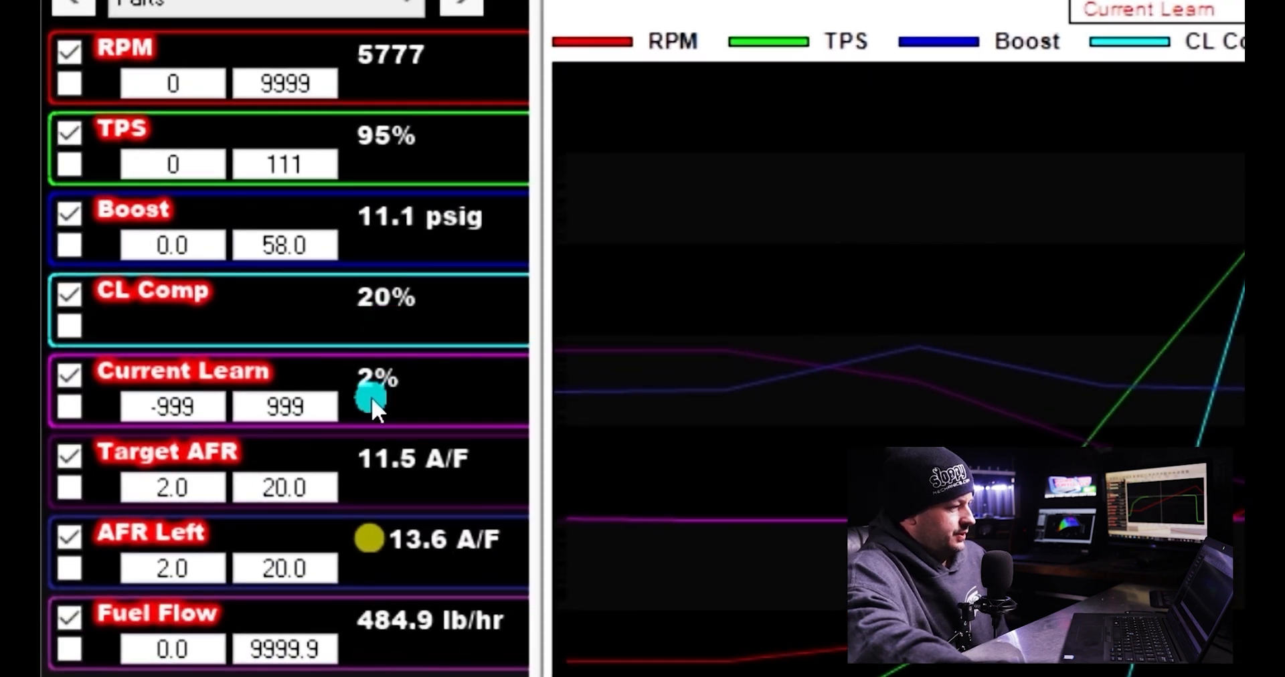
mouse_move(421, 493)
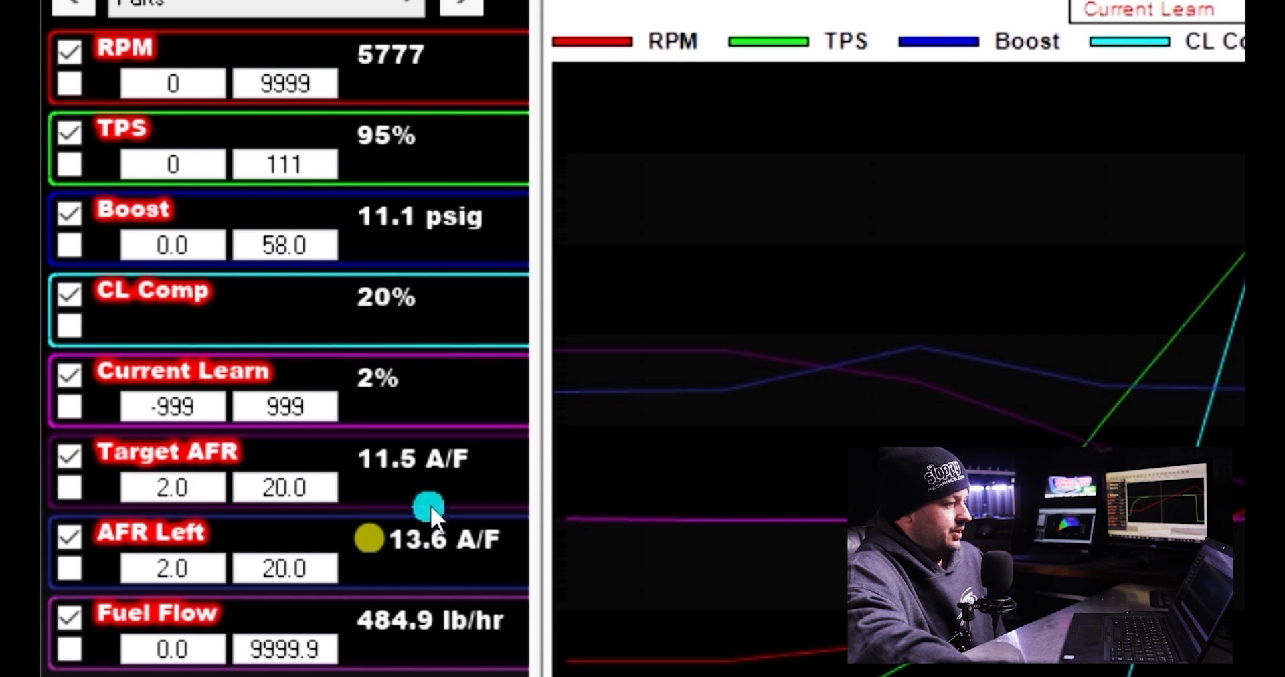
mouse_move(441, 500)
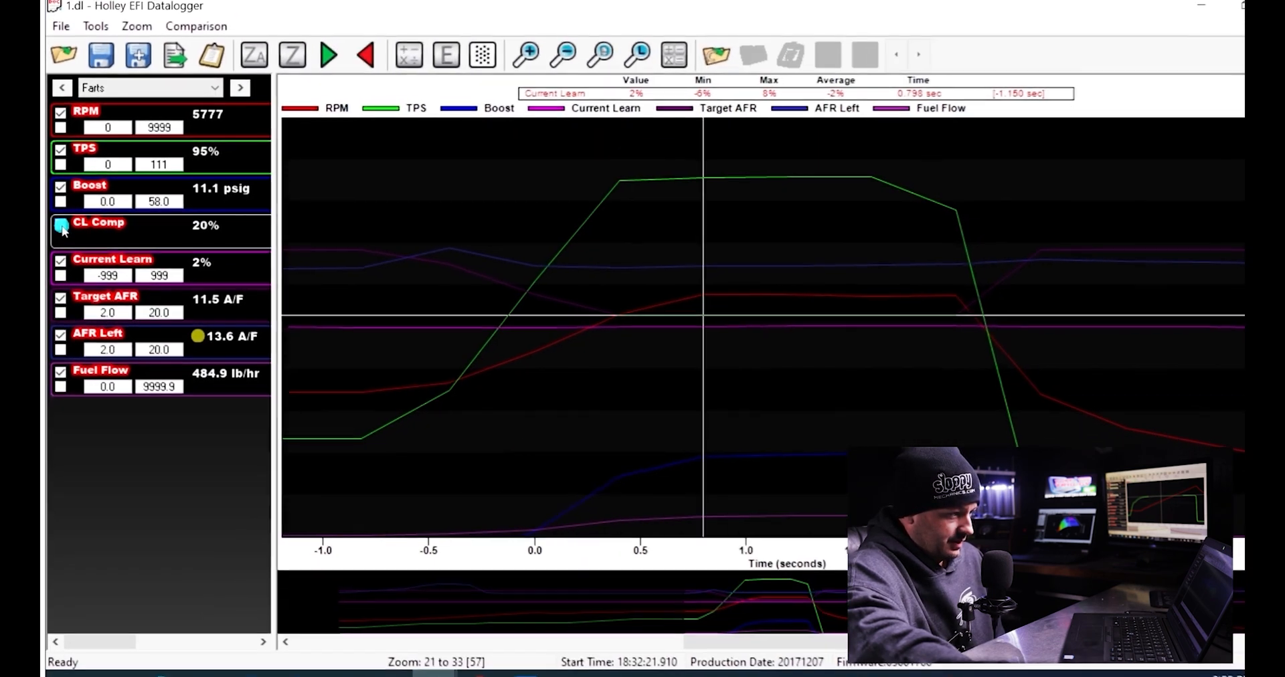
- Enable the CL Comp channel so its closed-loop compensation trace plots on the datalog graph
left_click(60, 225)
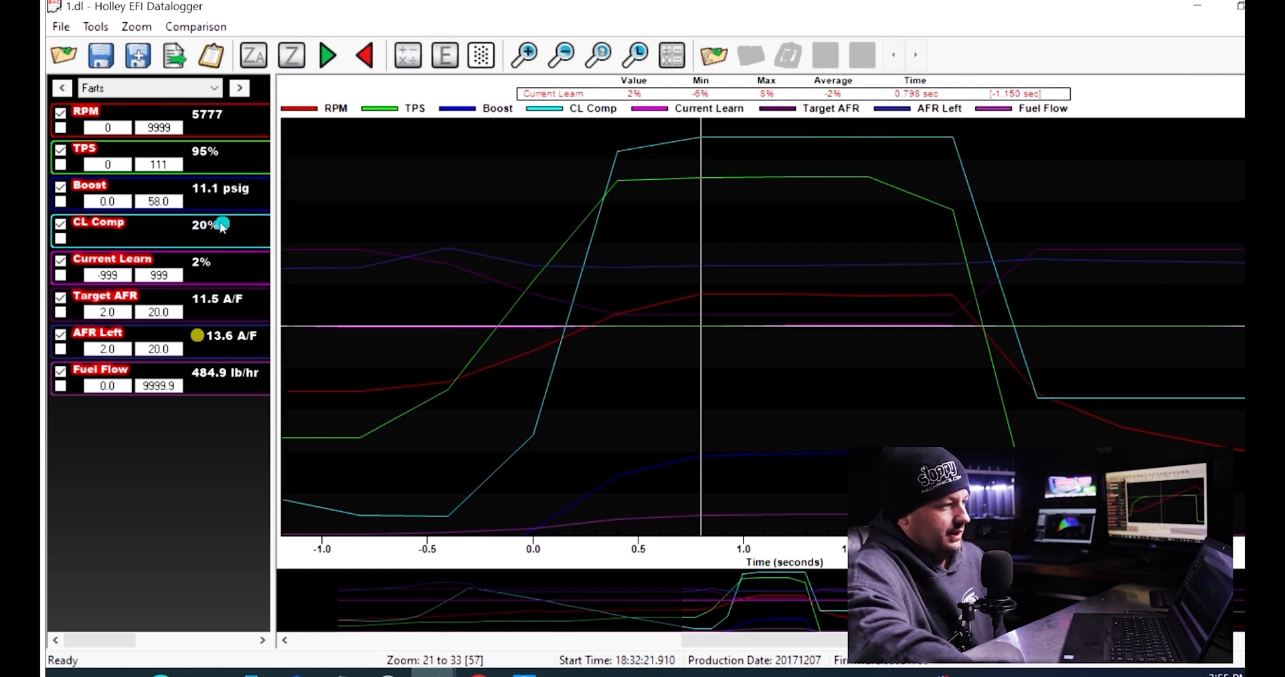
mouse_move(227, 205)
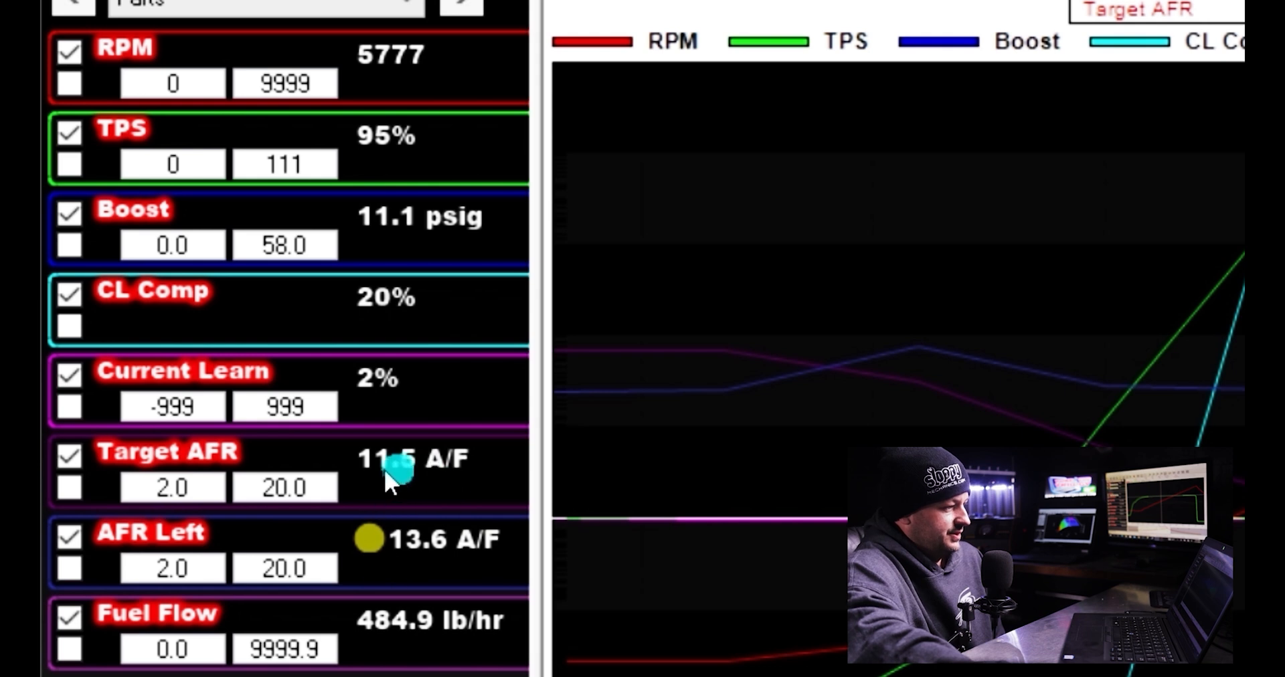
mouse_move(406, 332)
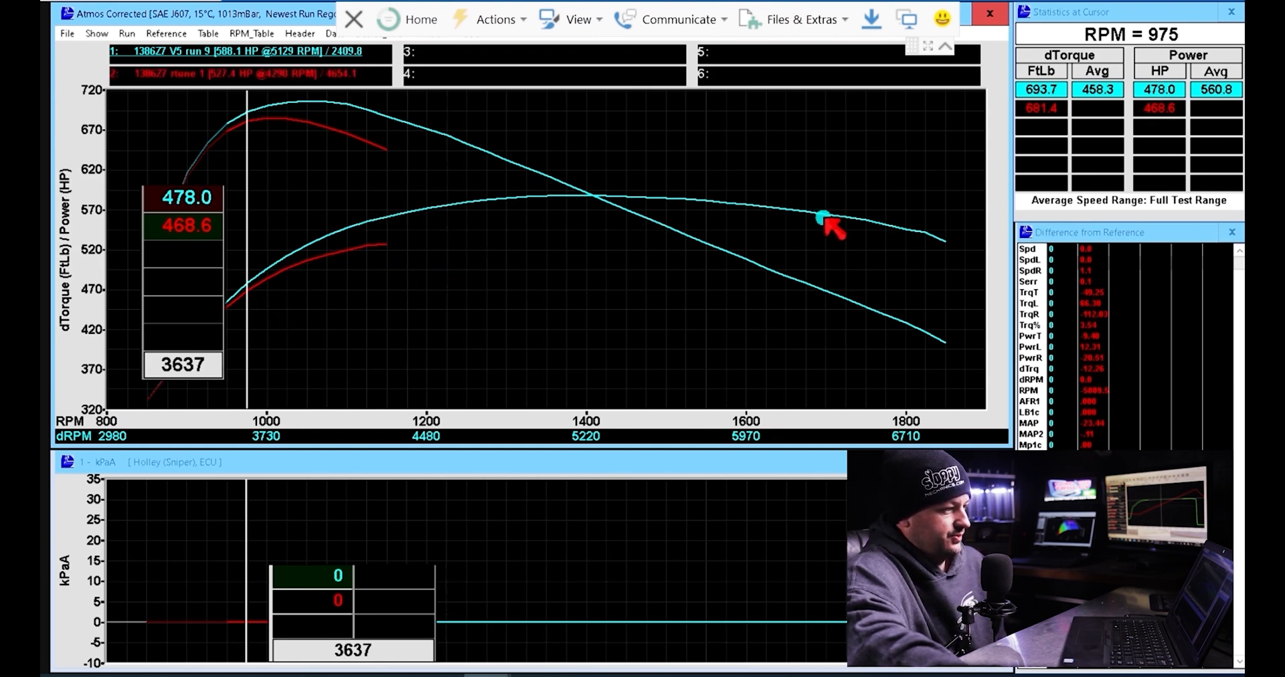
mouse_move(386, 232)
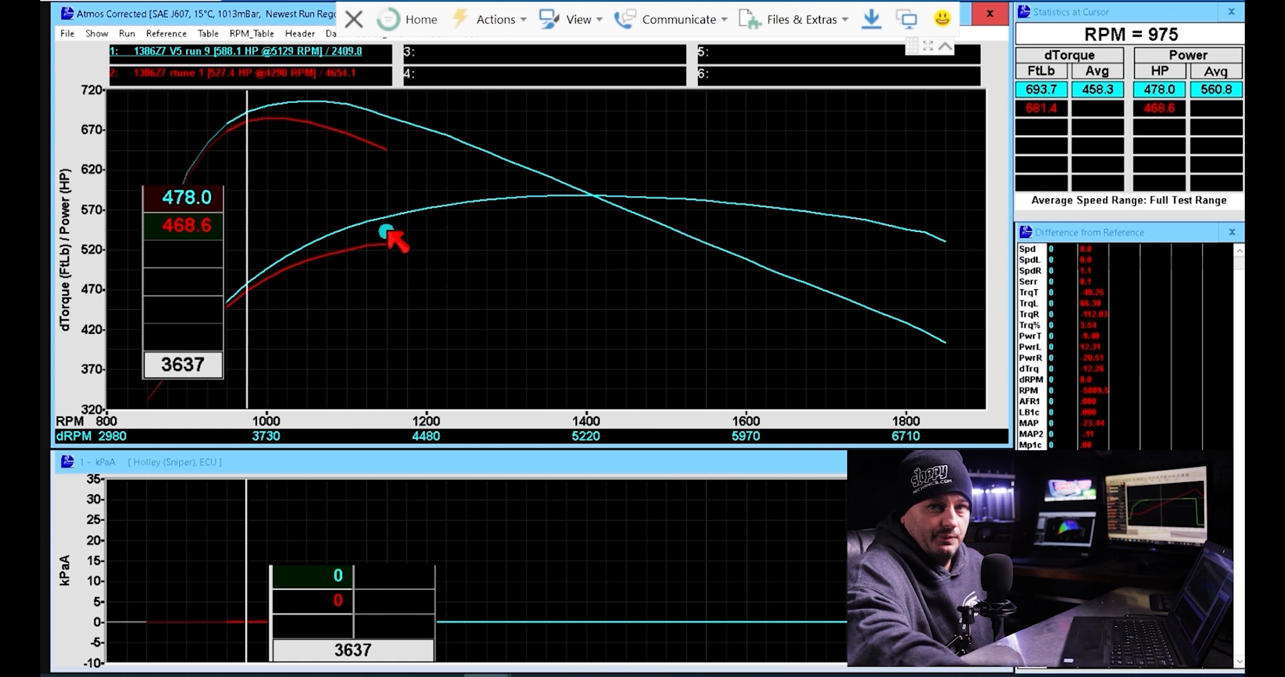
mouse_move(1049, 258)
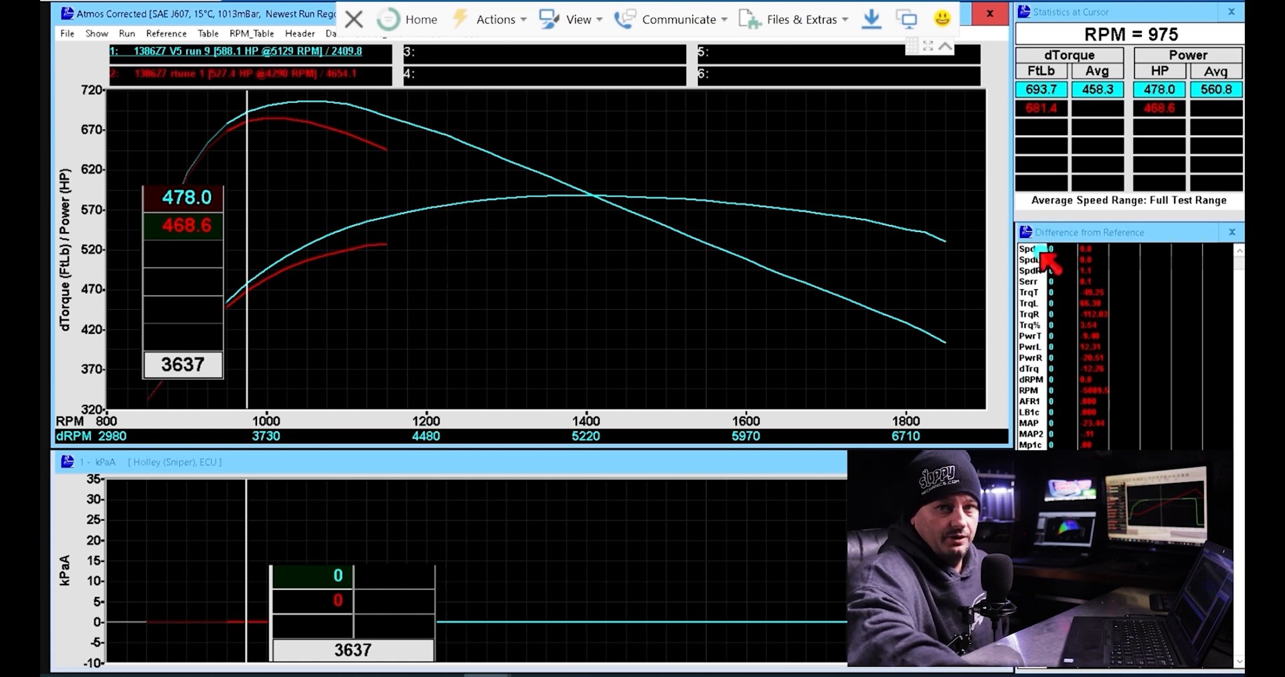
mouse_move(401, 258)
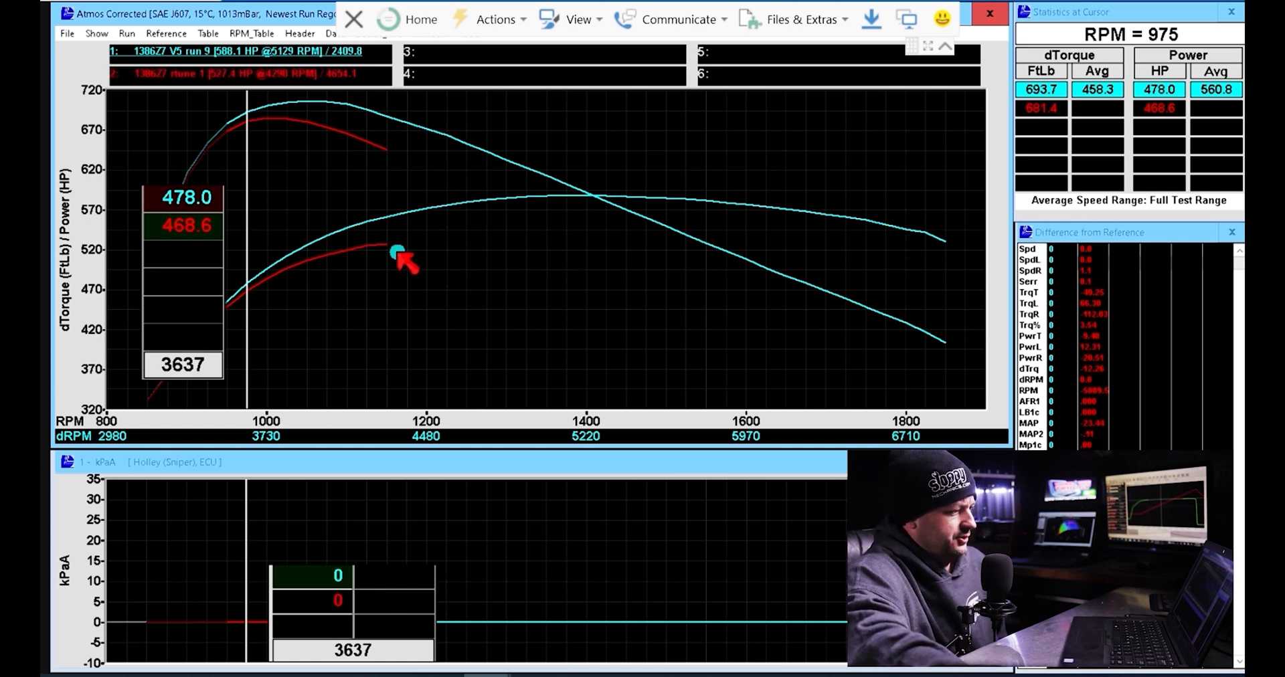
mouse_move(496, 258)
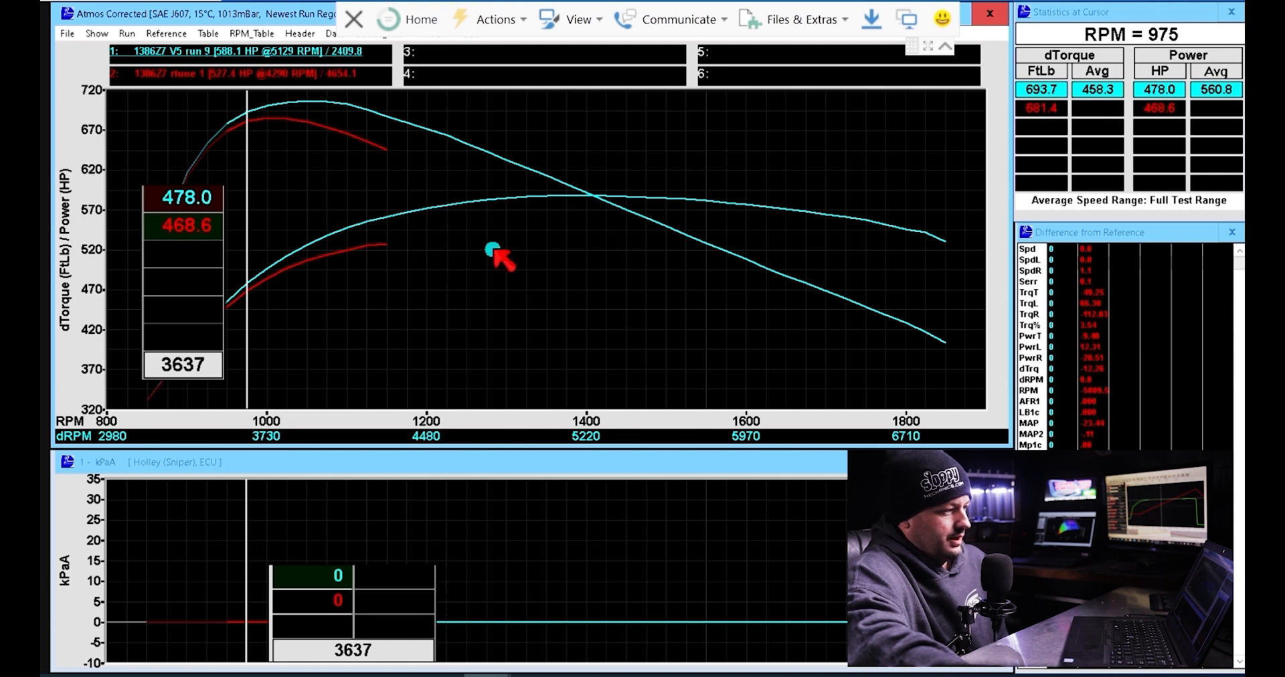
mouse_move(762, 238)
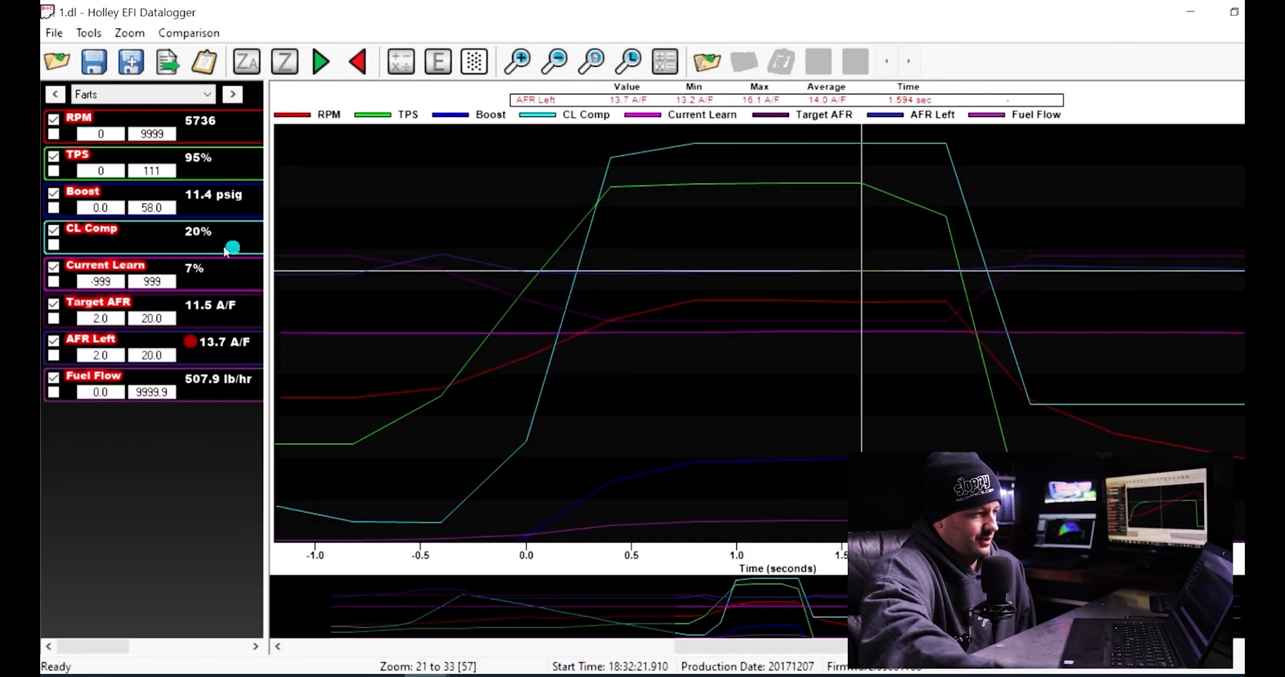
mouse_move(240, 333)
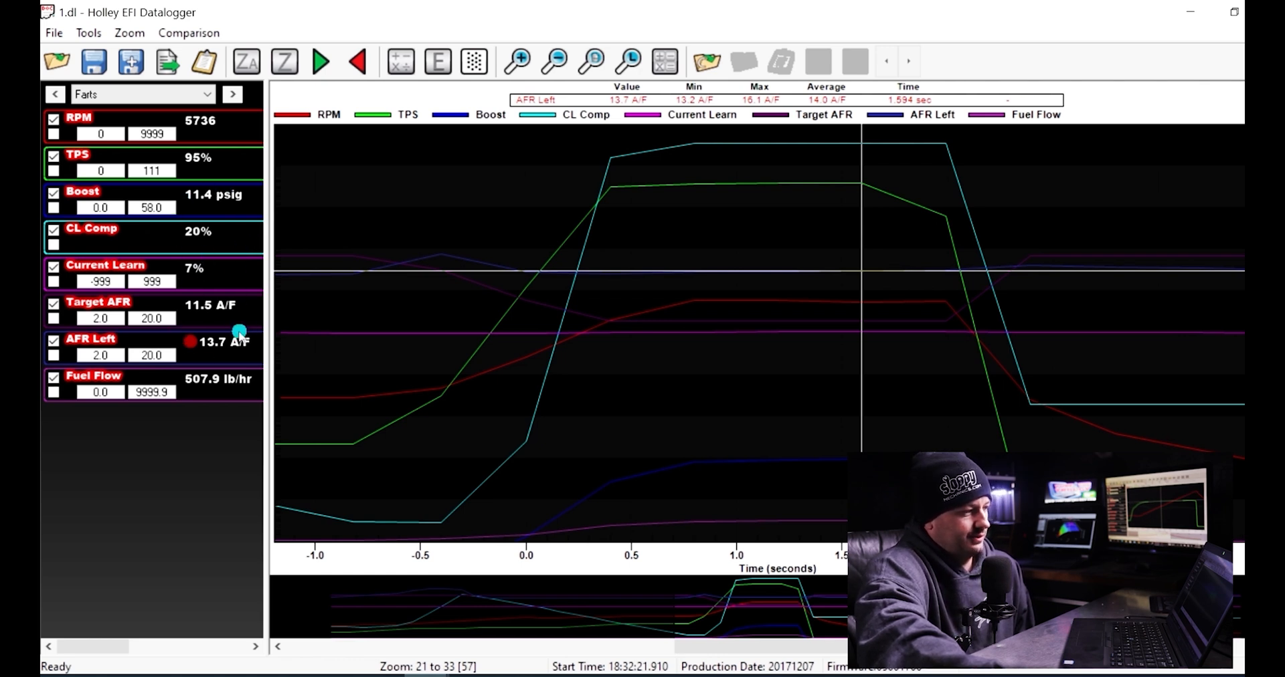
mouse_move(196, 276)
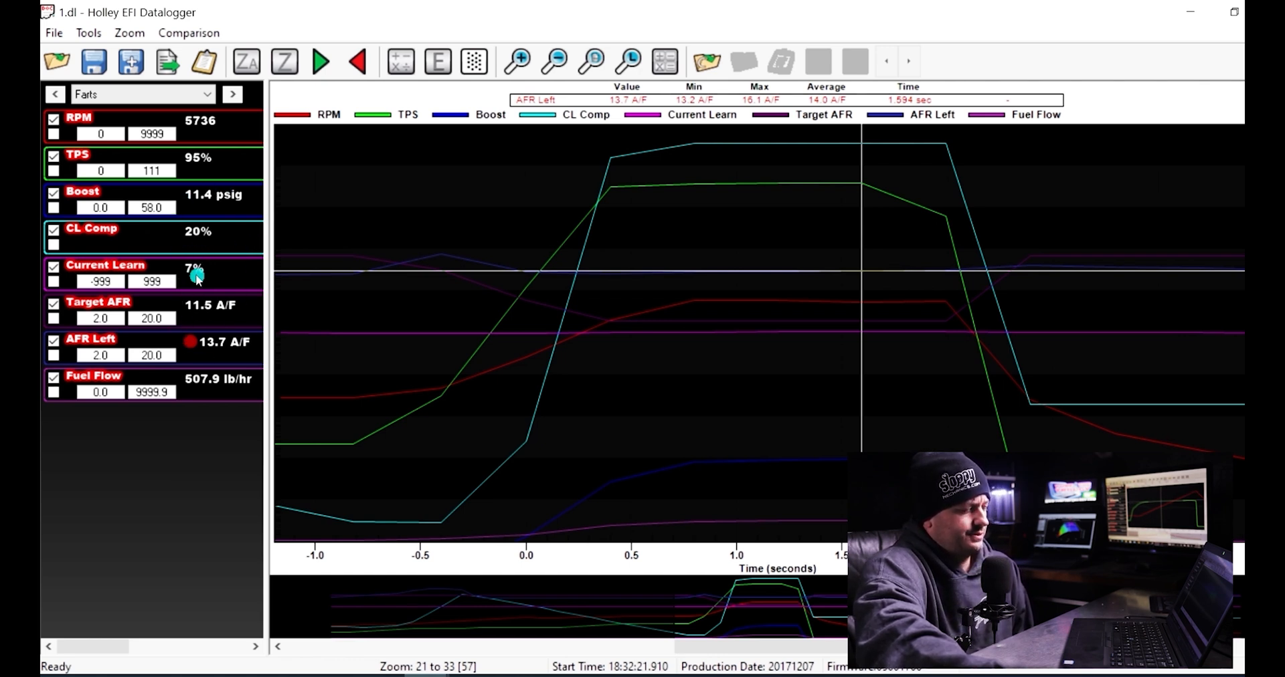
mouse_move(228, 246)
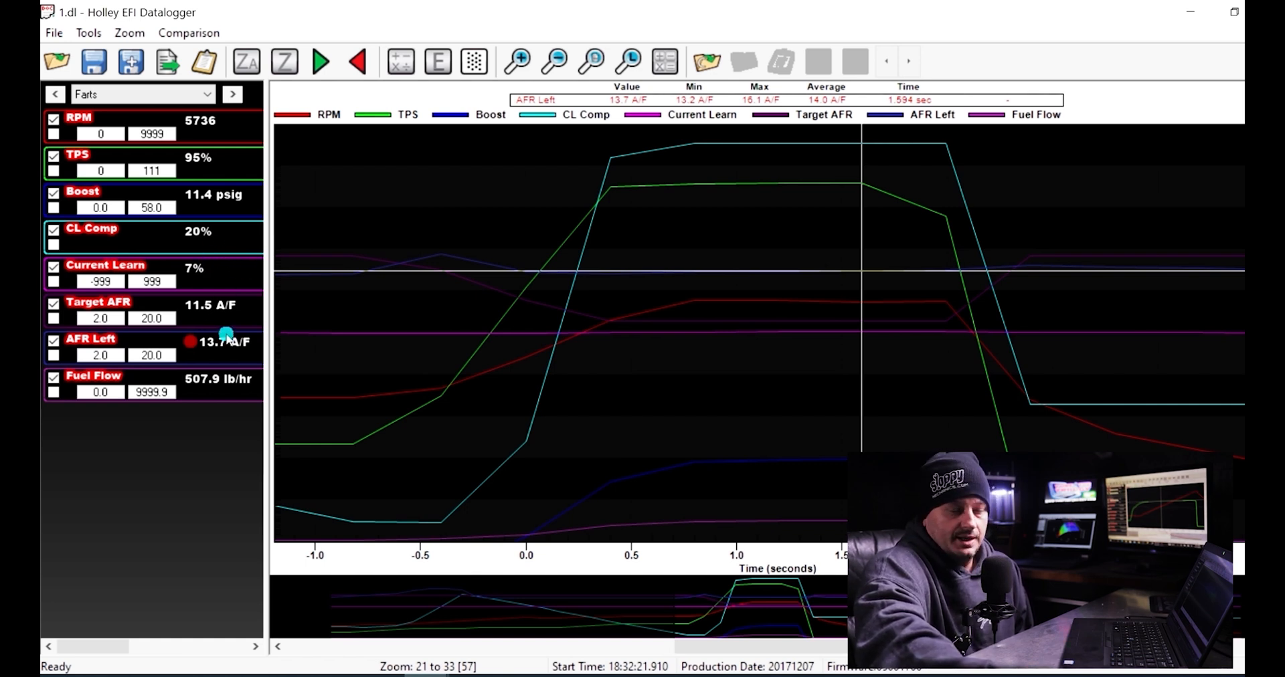
mouse_move(452, 296)
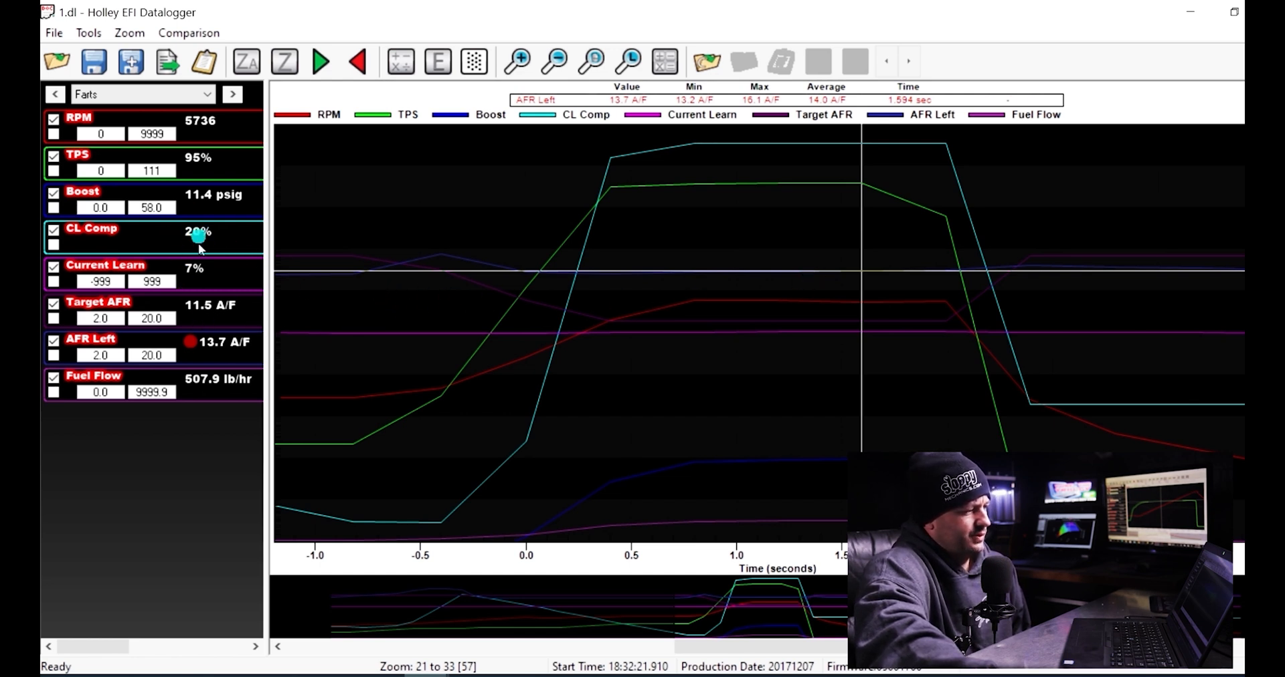
mouse_move(219, 239)
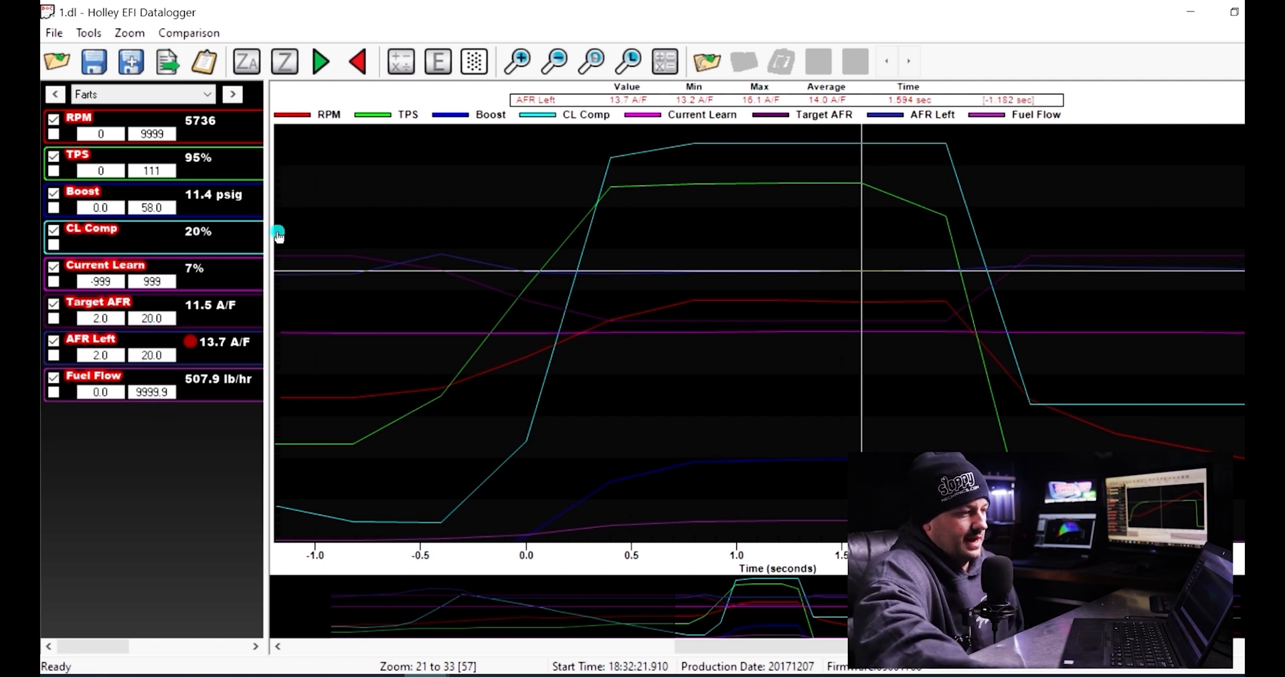
mouse_move(697, 255)
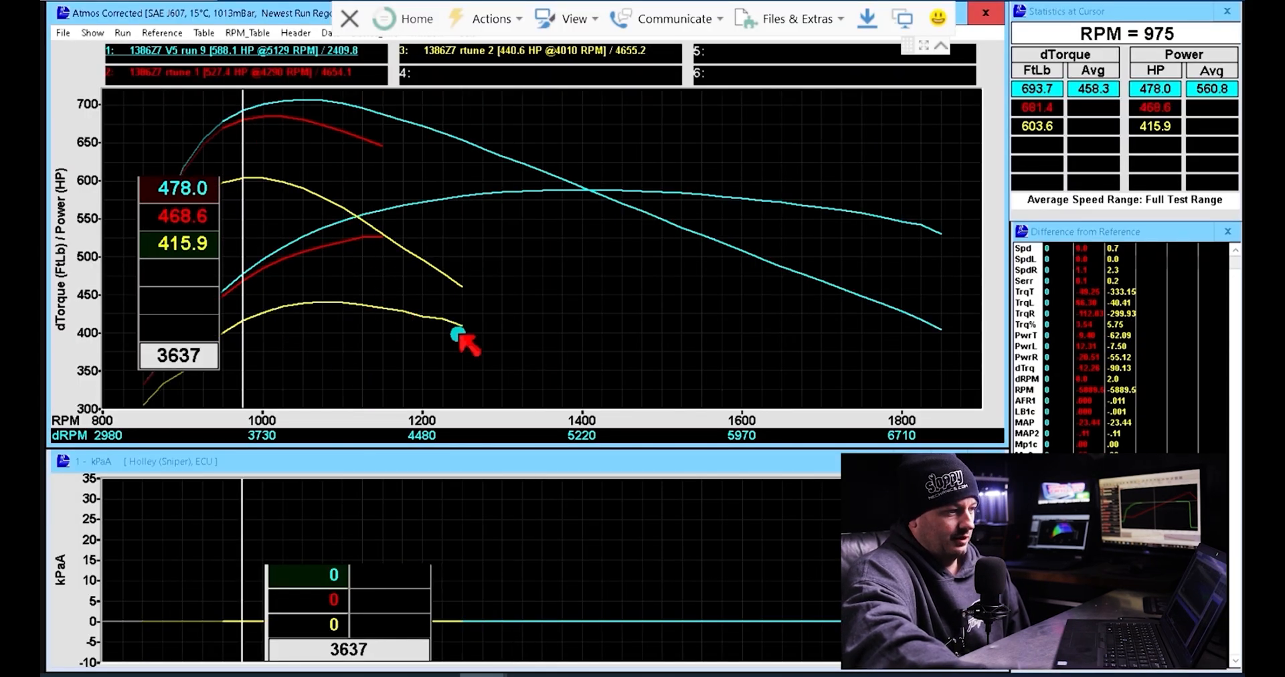
mouse_move(378, 221)
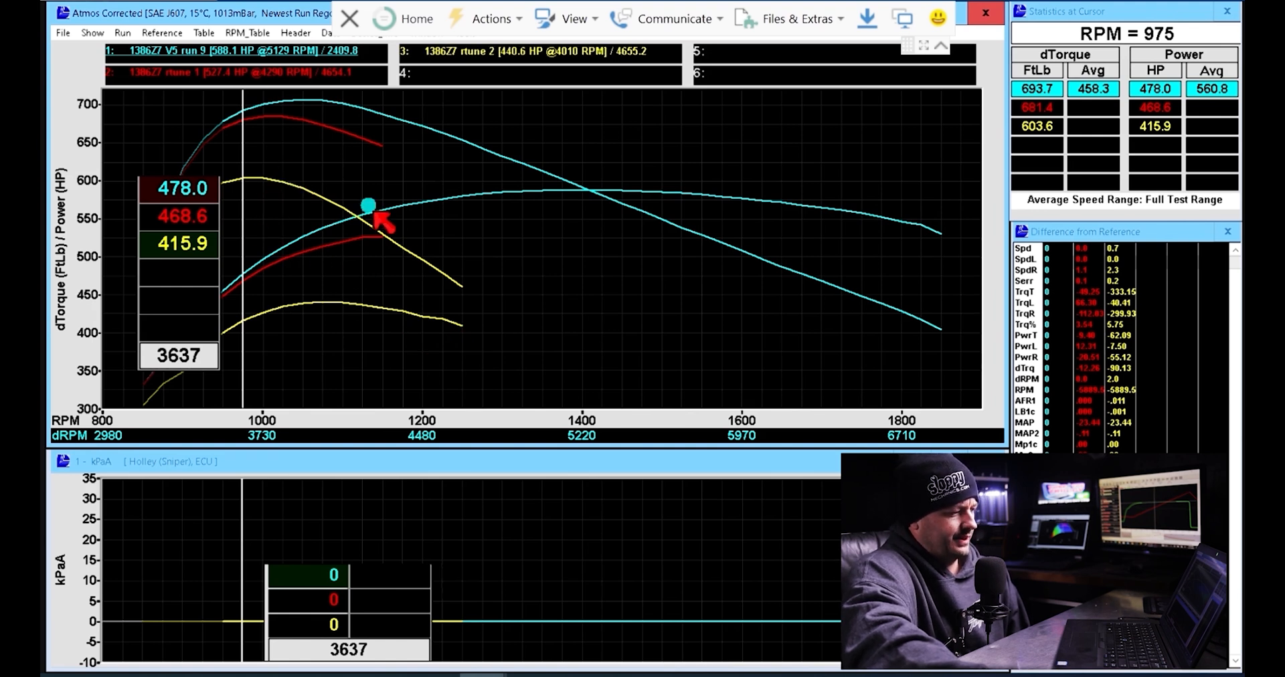
mouse_move(378, 156)
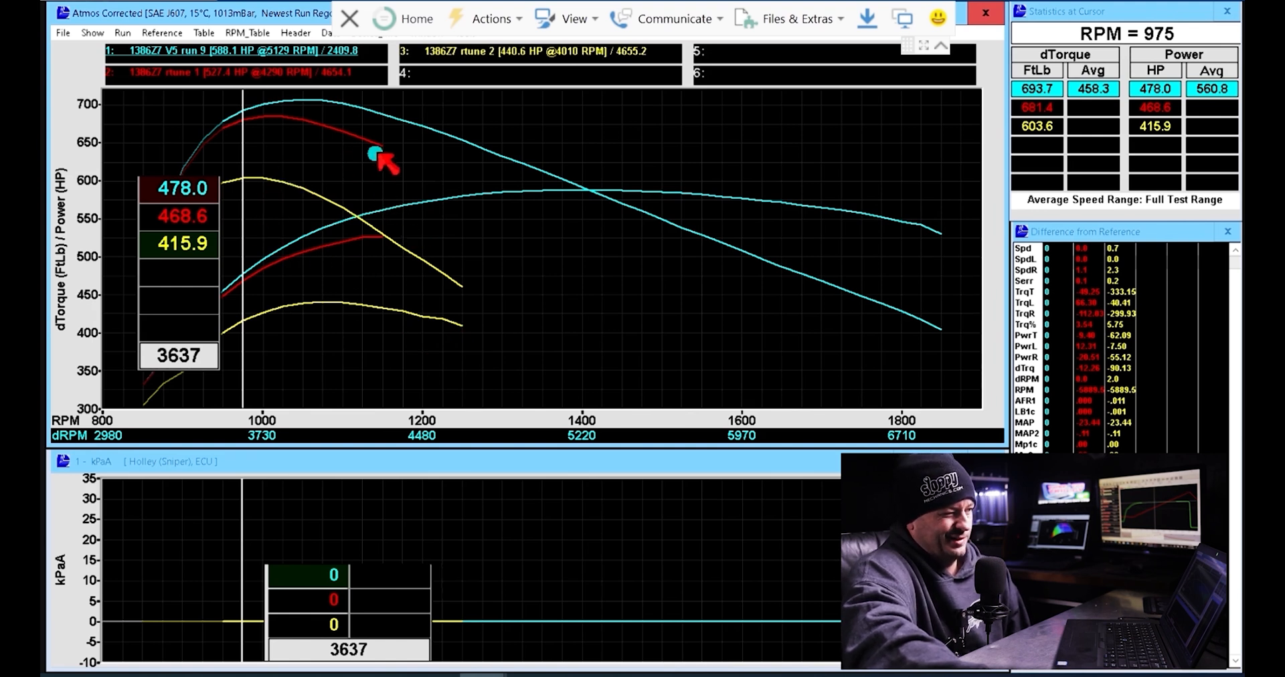
mouse_move(384, 127)
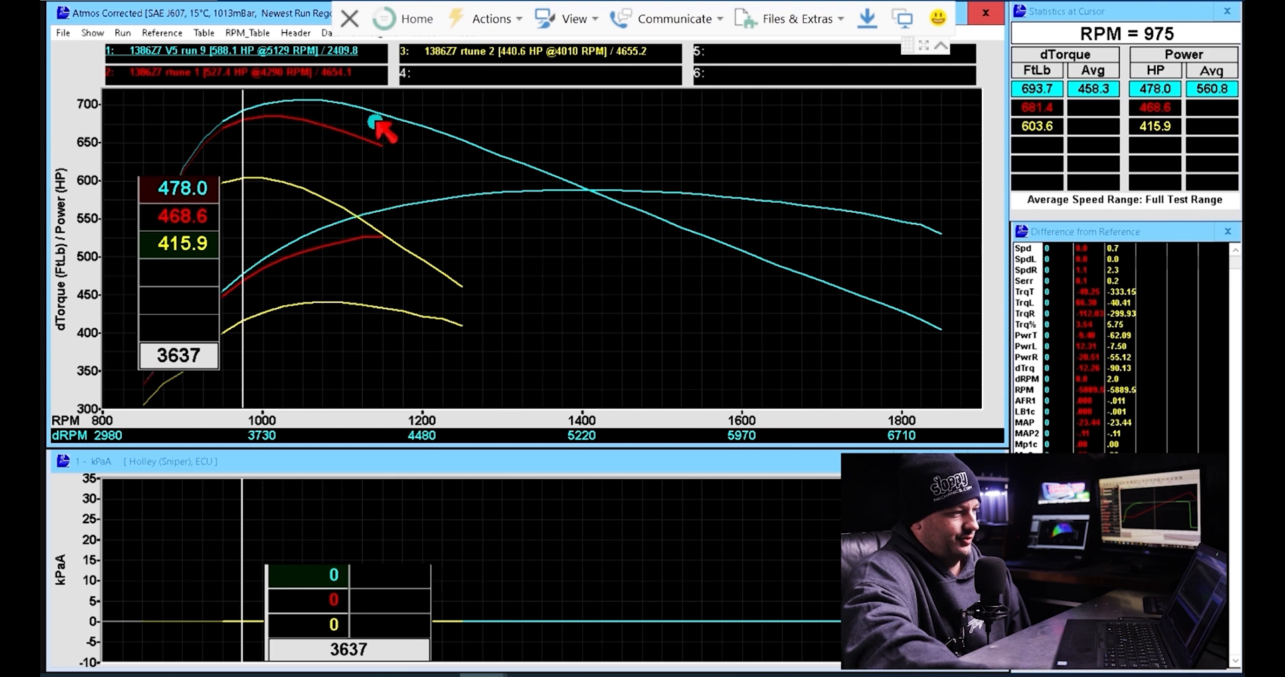
mouse_move(422, 205)
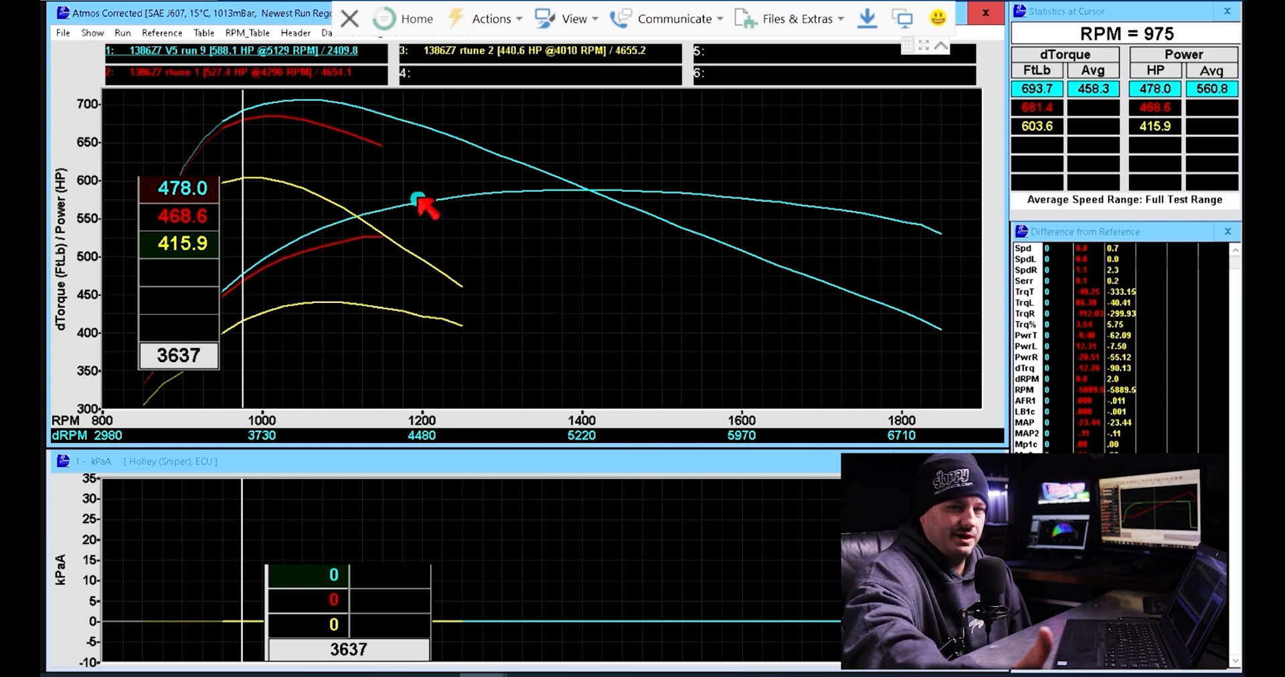
mouse_move(414, 193)
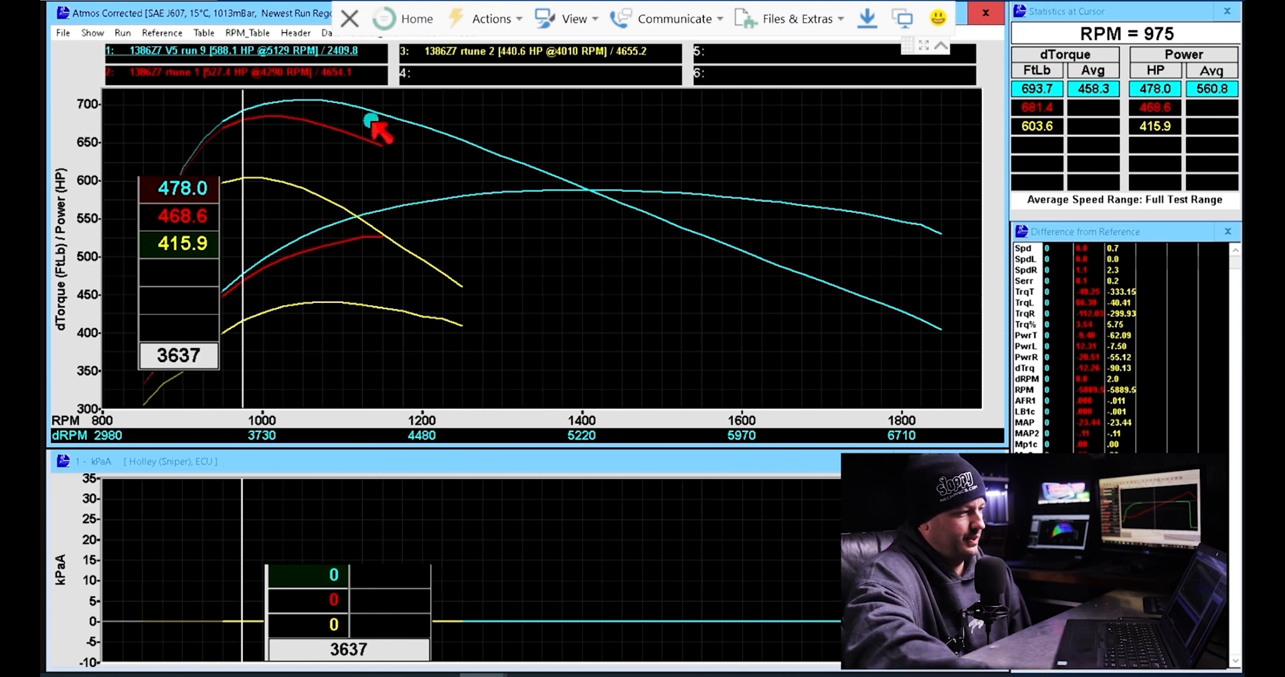
mouse_move(287, 203)
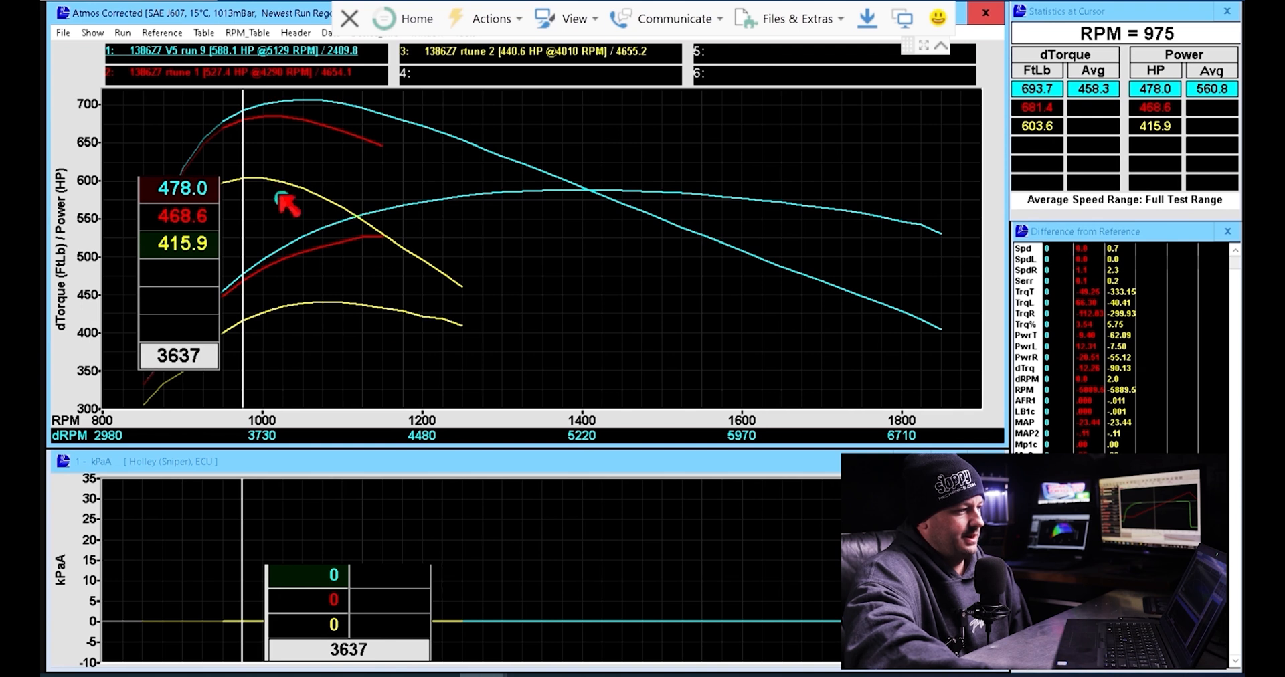
mouse_move(467, 289)
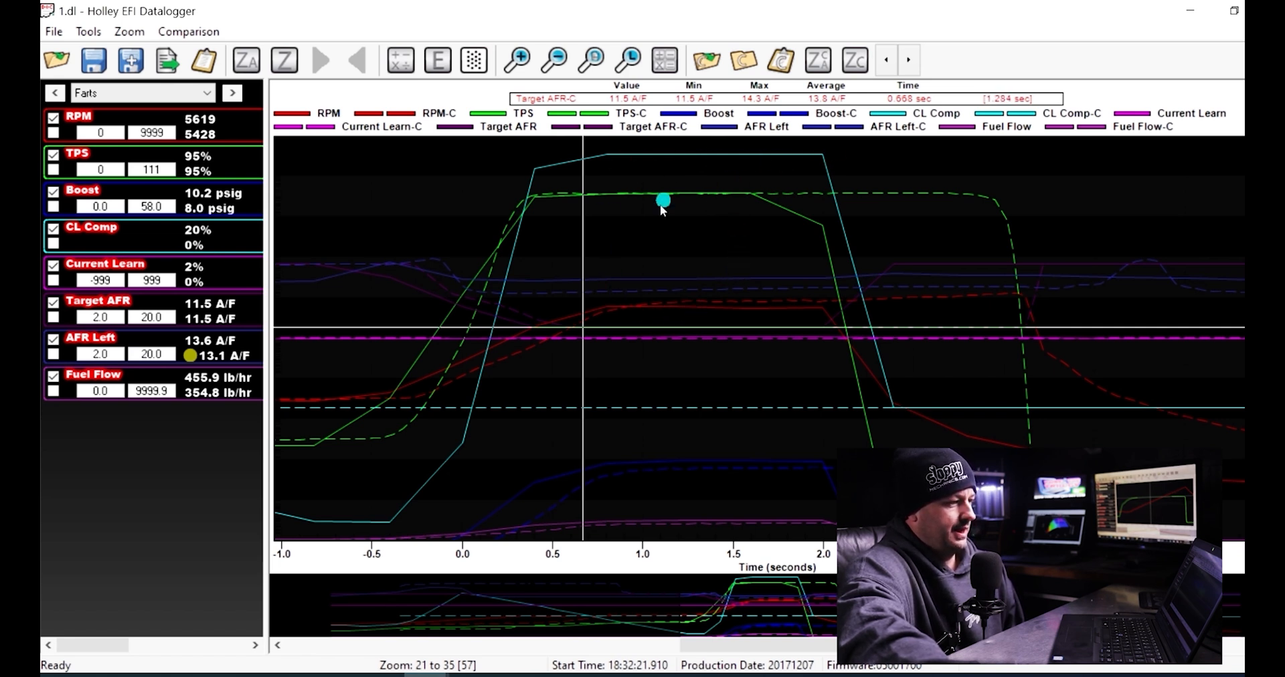
mouse_move(703, 305)
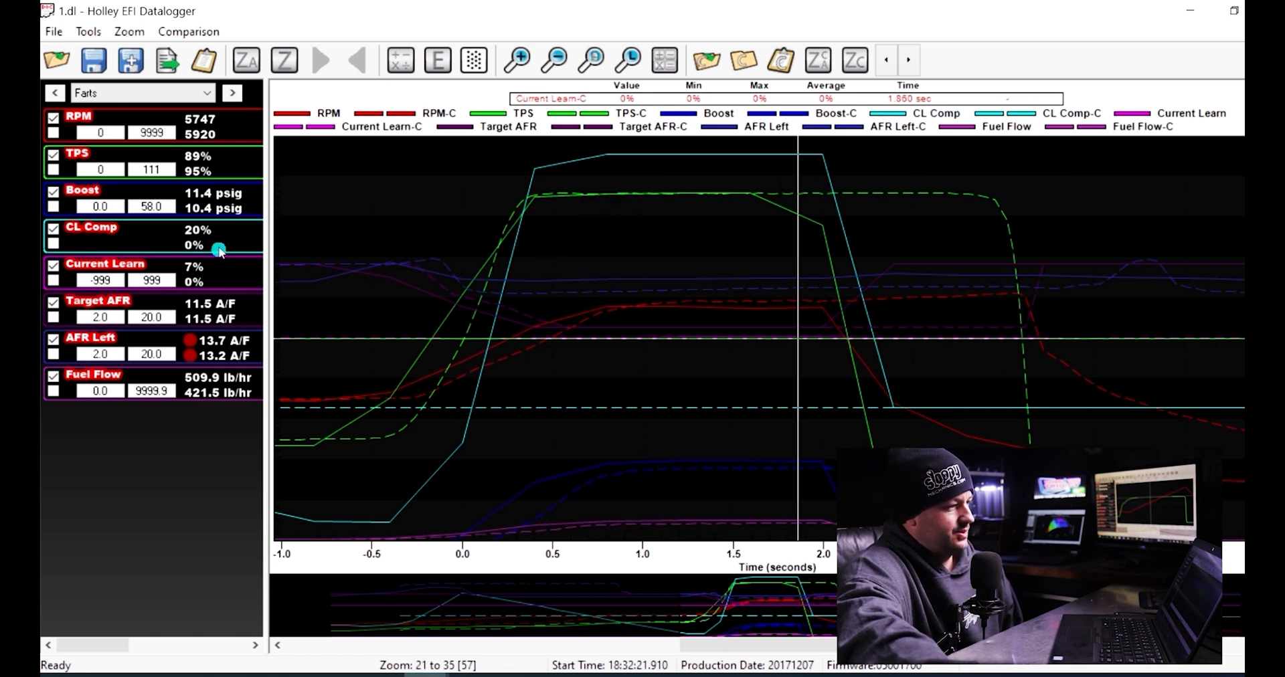
mouse_move(207, 268)
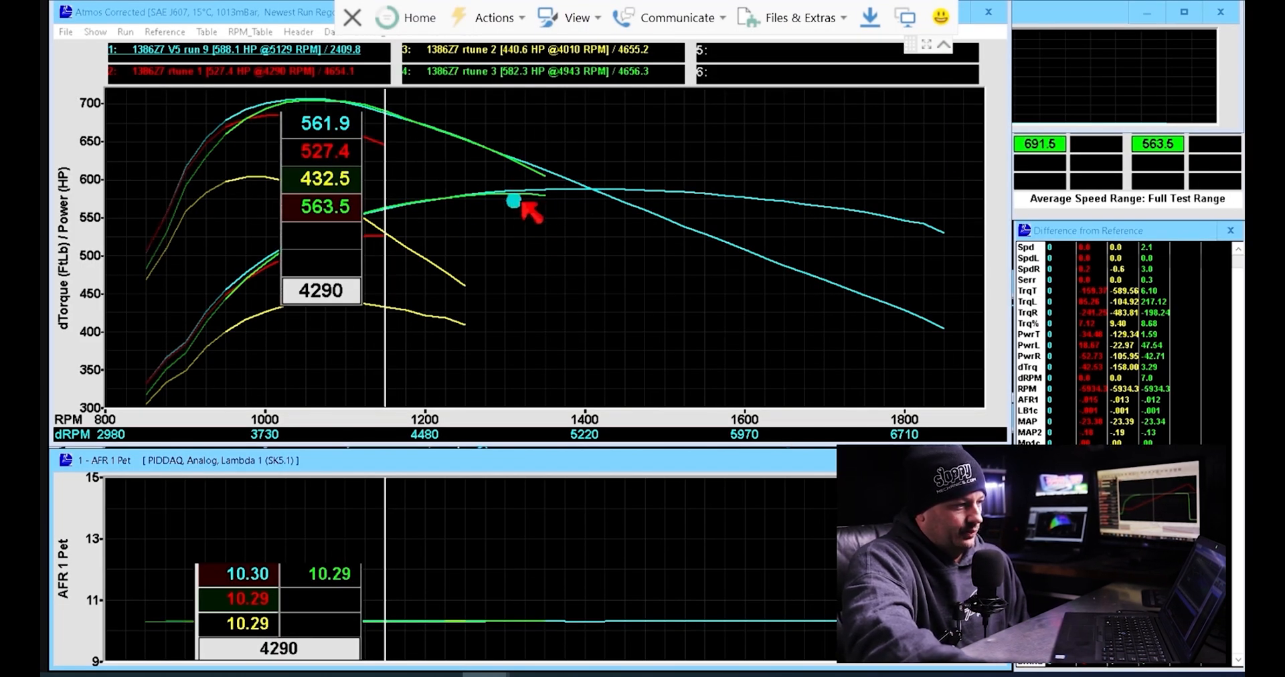
mouse_move(233, 286)
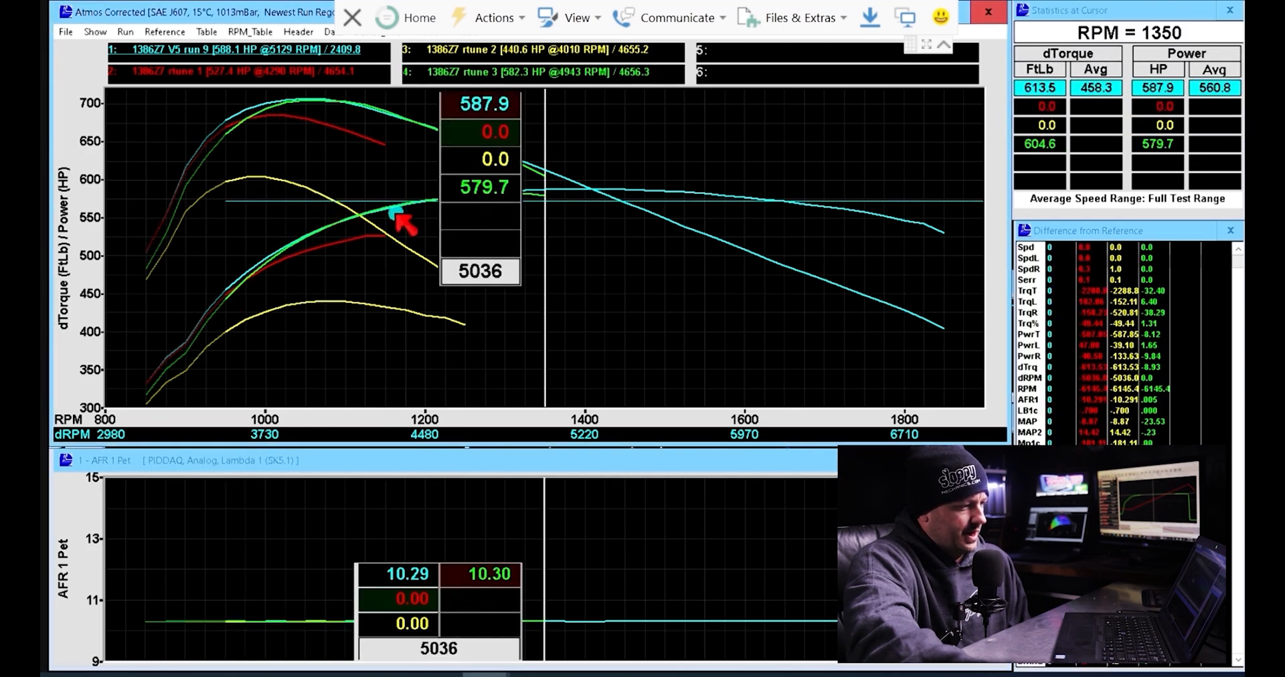
left_click_drag(401, 219, 508, 193)
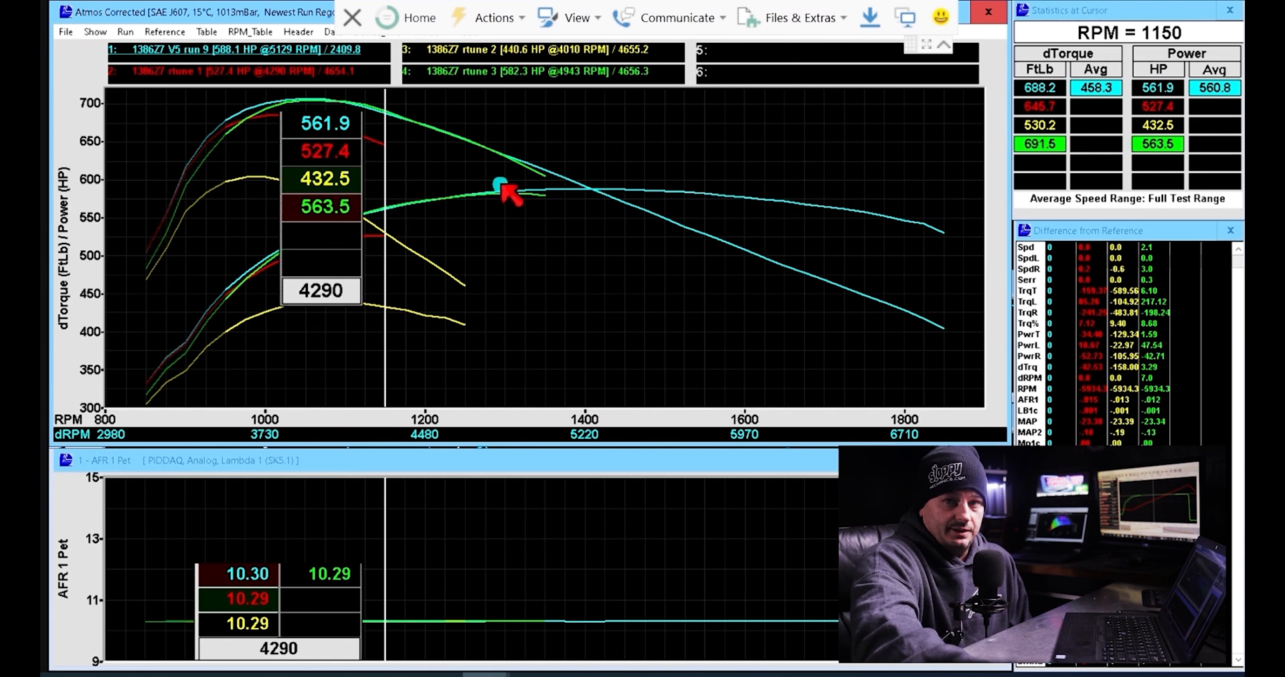
mouse_move(394, 221)
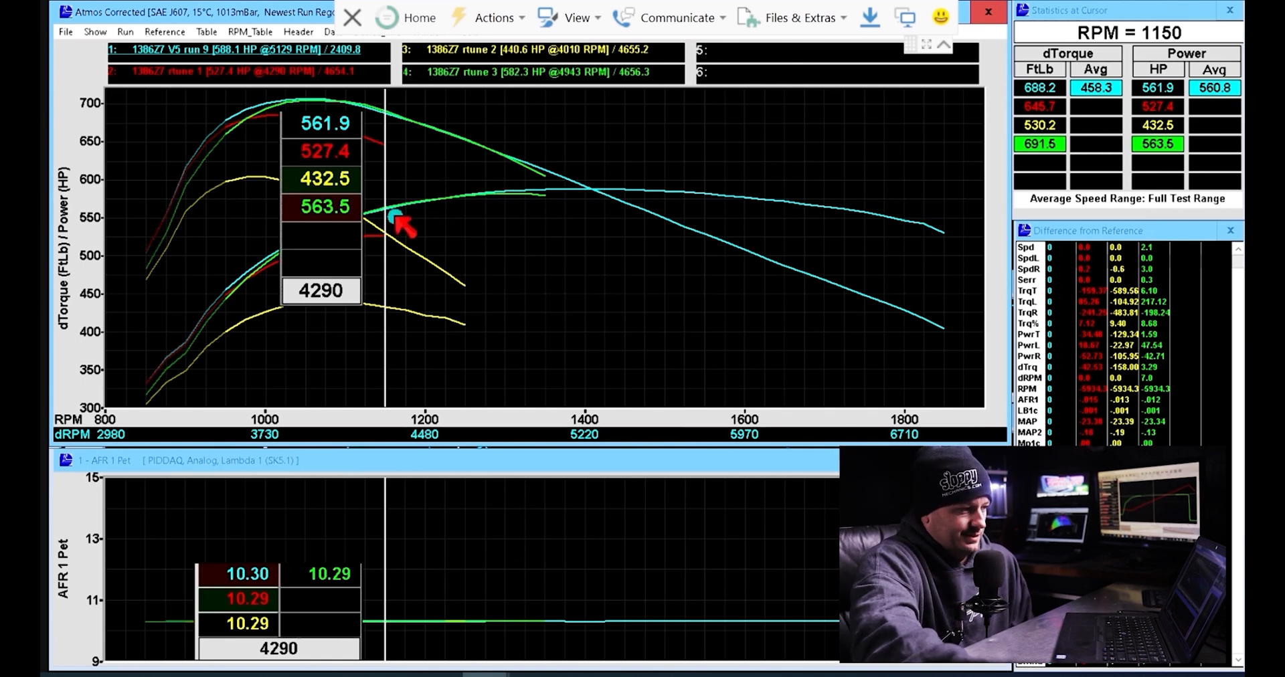
mouse_move(525, 189)
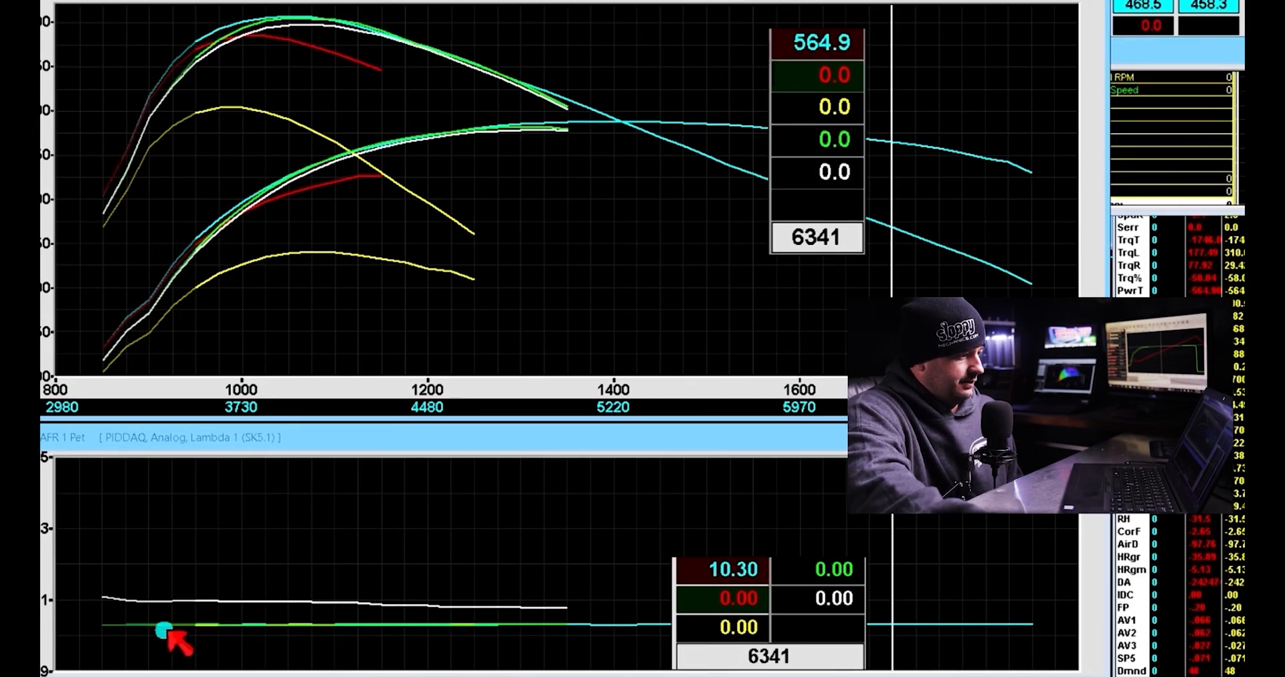
mouse_move(587, 628)
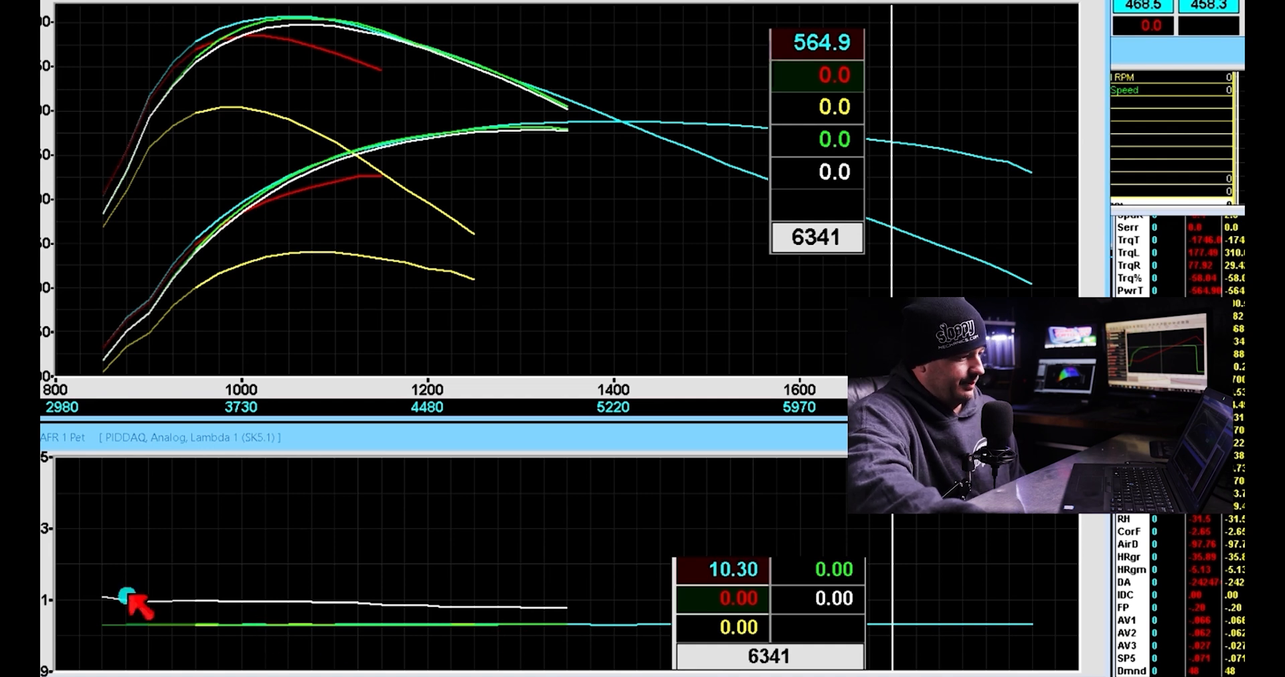
mouse_move(561, 606)
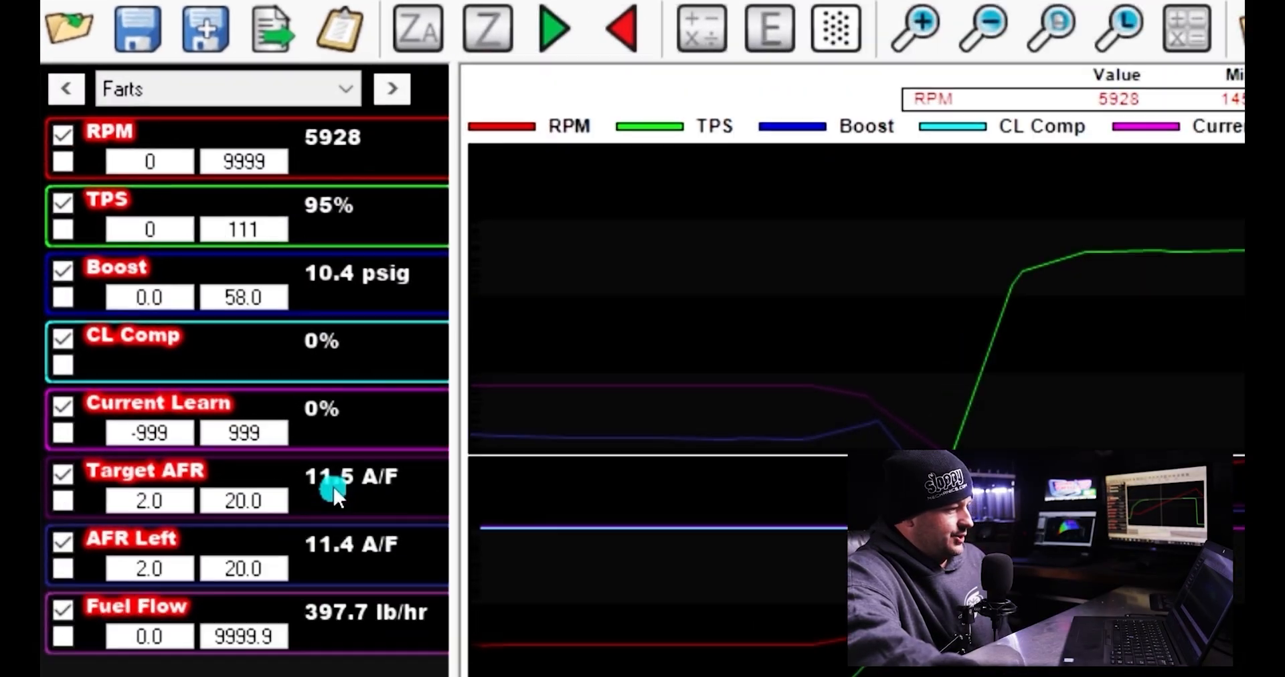
mouse_move(369, 570)
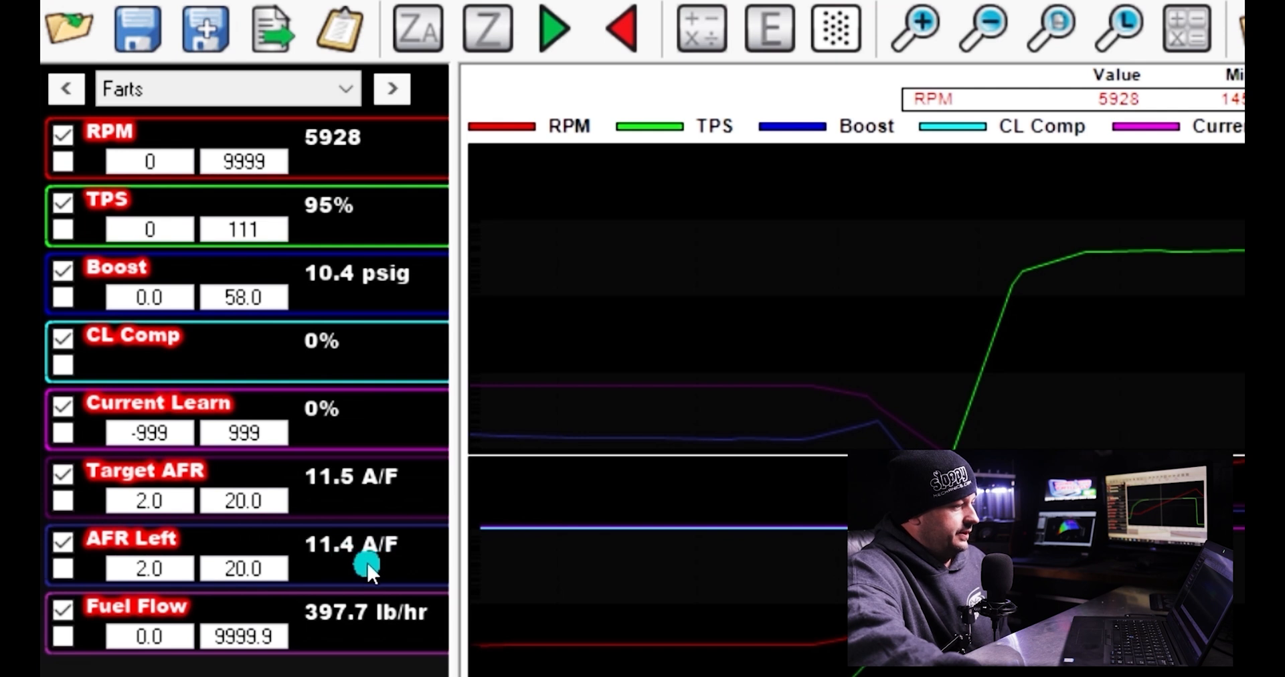
mouse_move(312, 455)
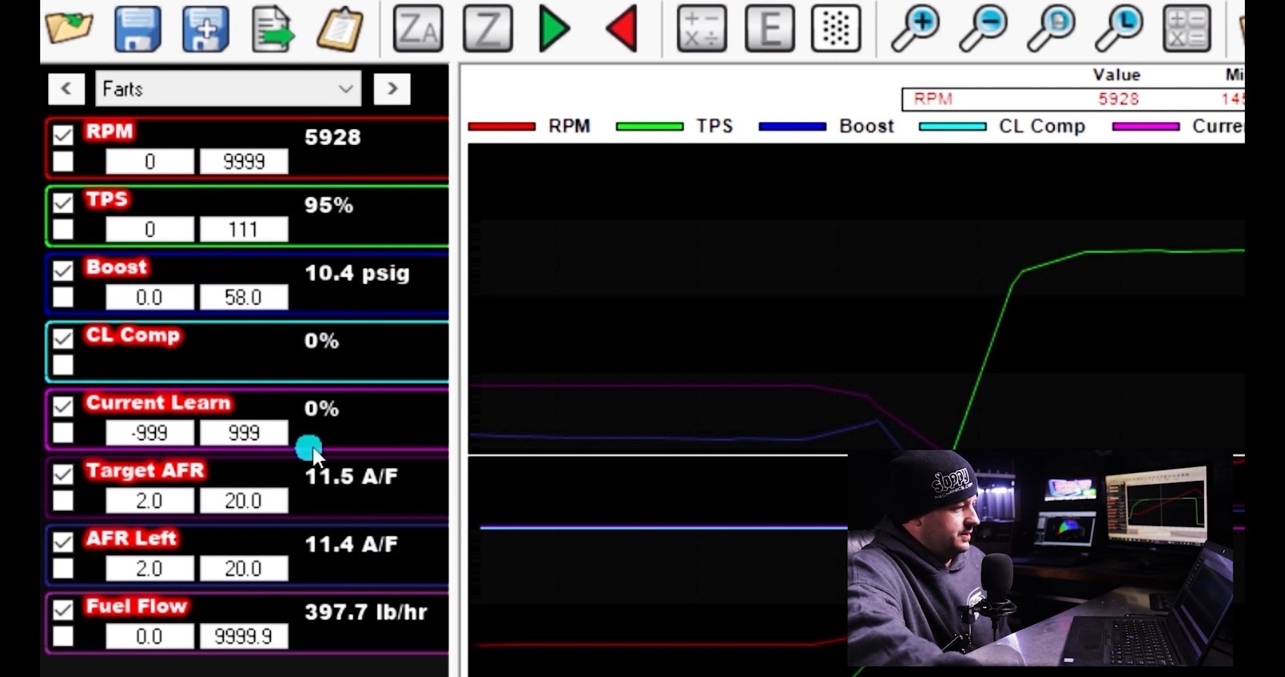
mouse_move(295, 343)
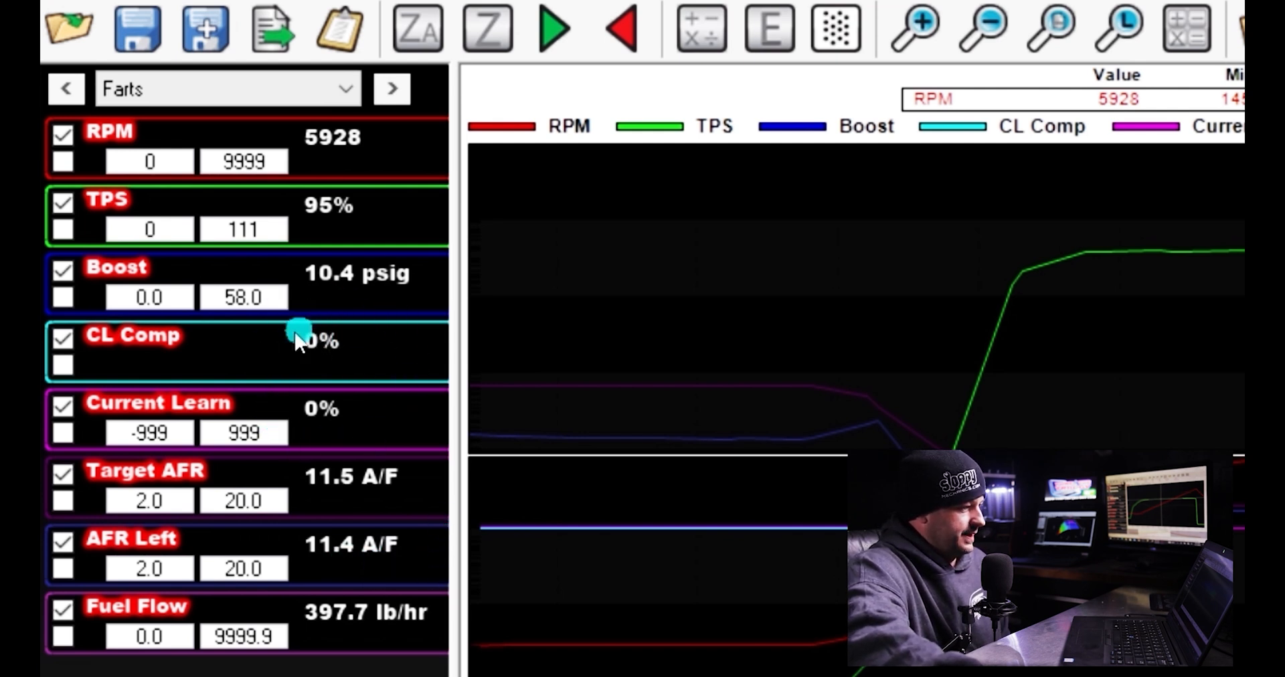
mouse_move(406, 342)
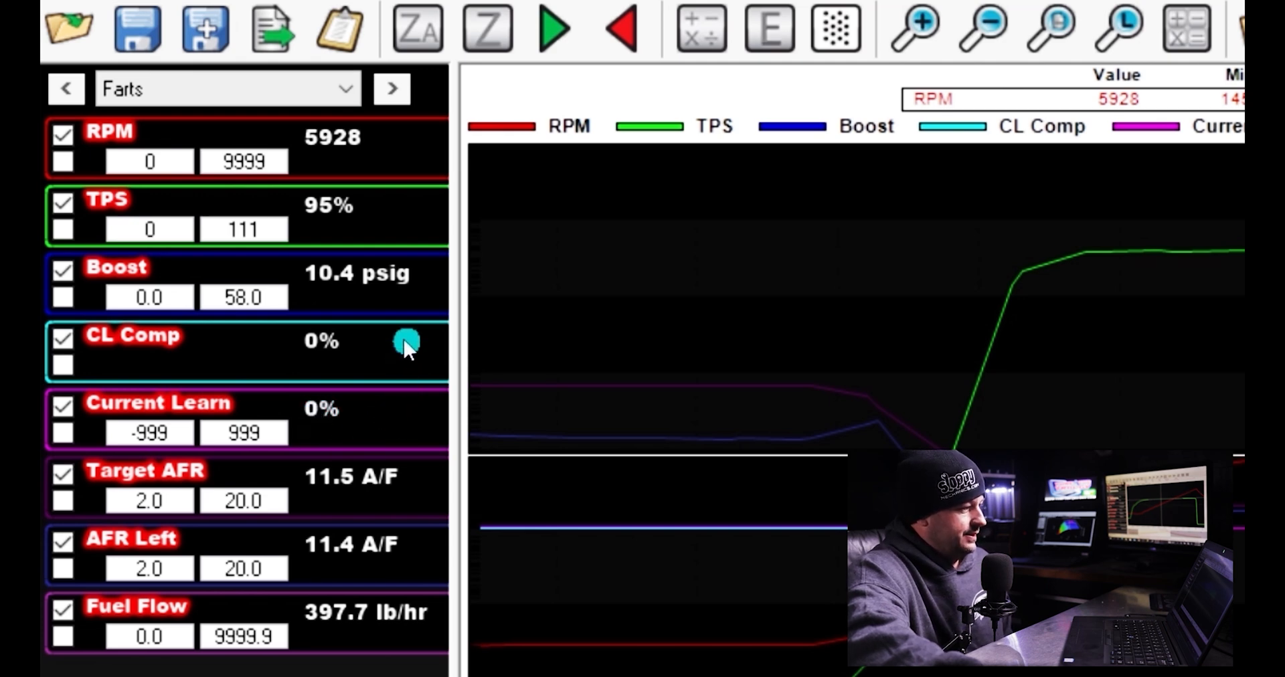
mouse_move(359, 397)
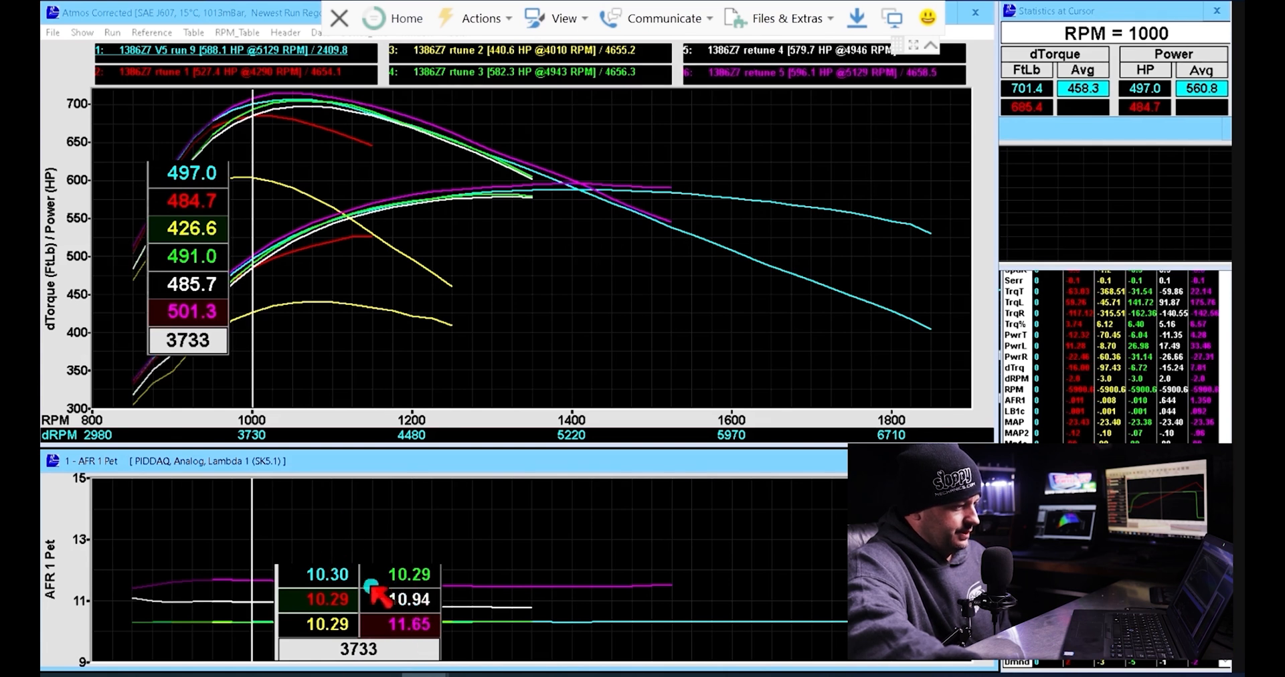
mouse_move(517, 312)
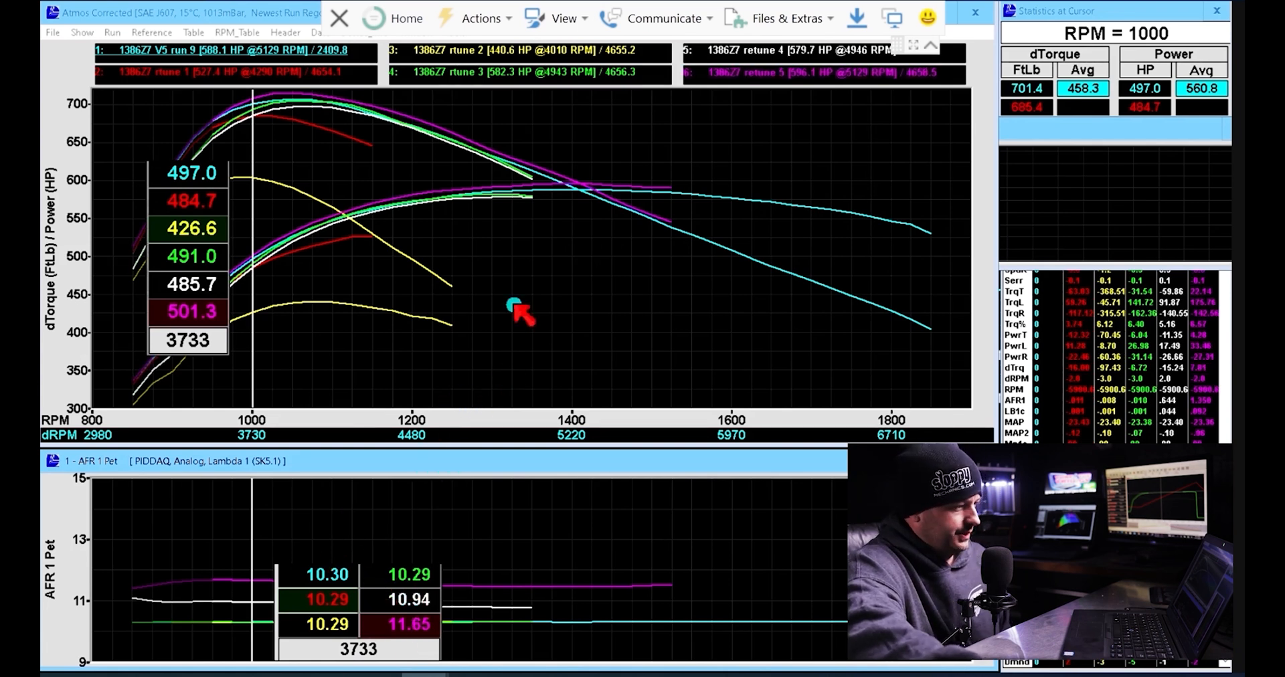
mouse_move(664, 177)
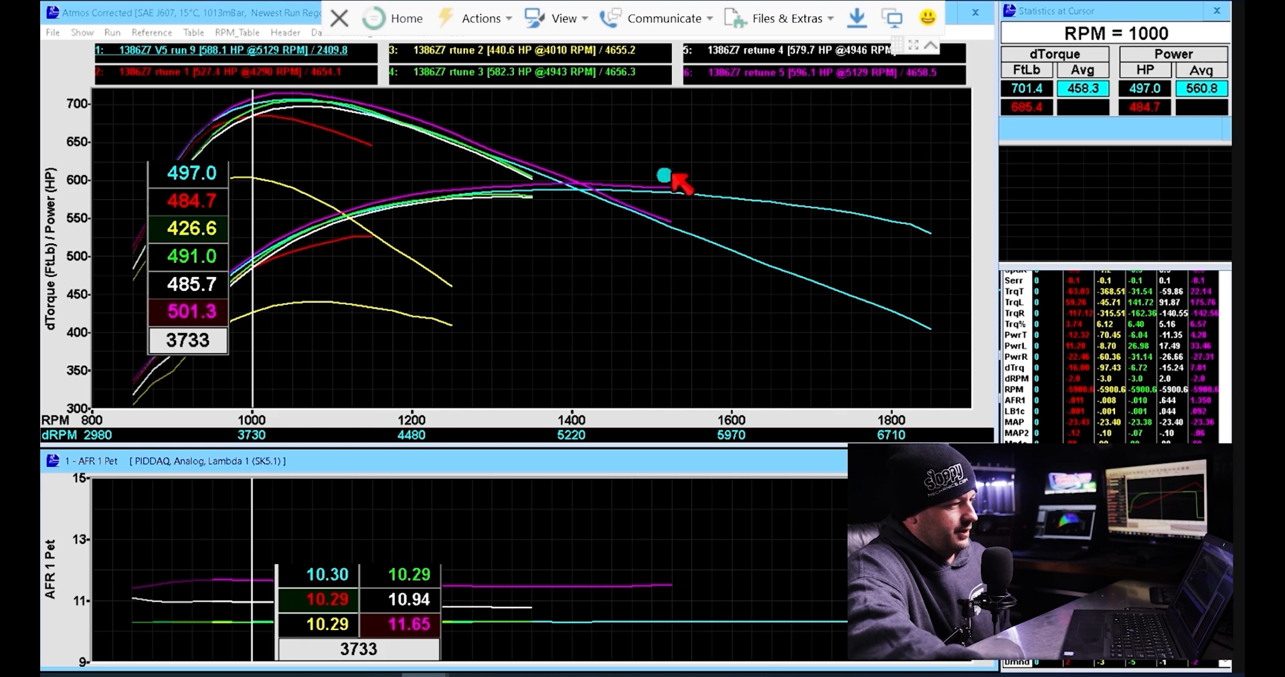
mouse_move(357, 230)
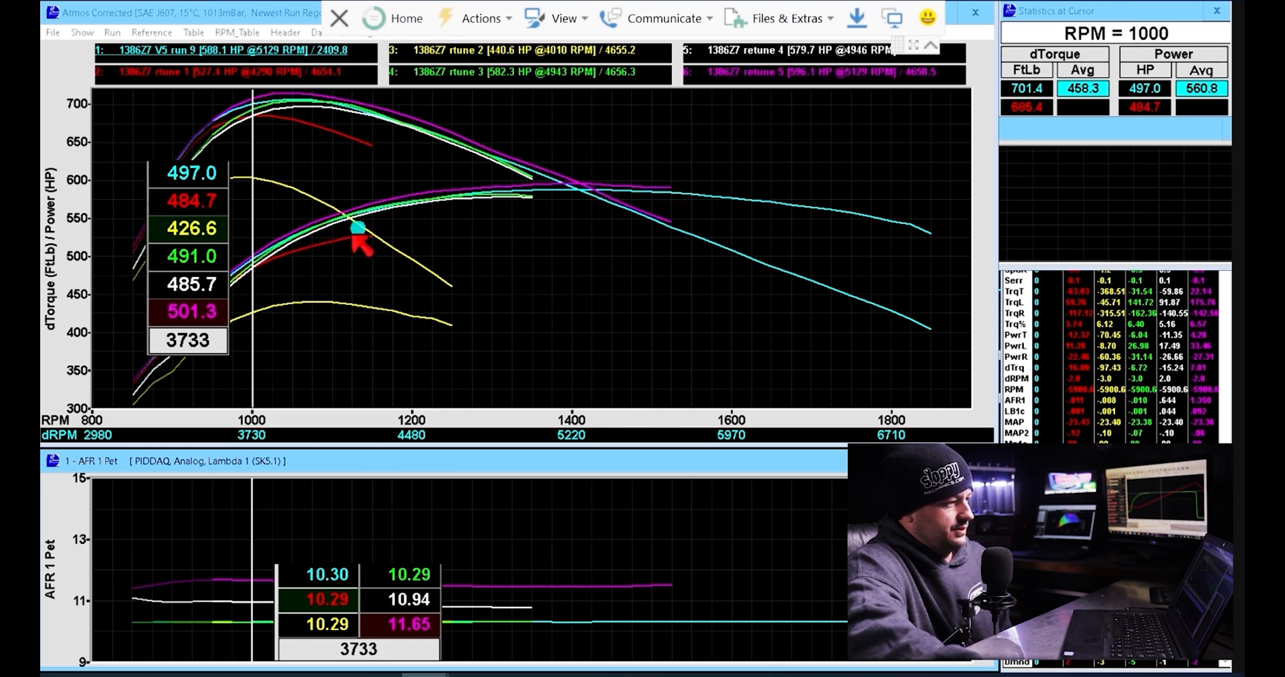
mouse_move(644, 165)
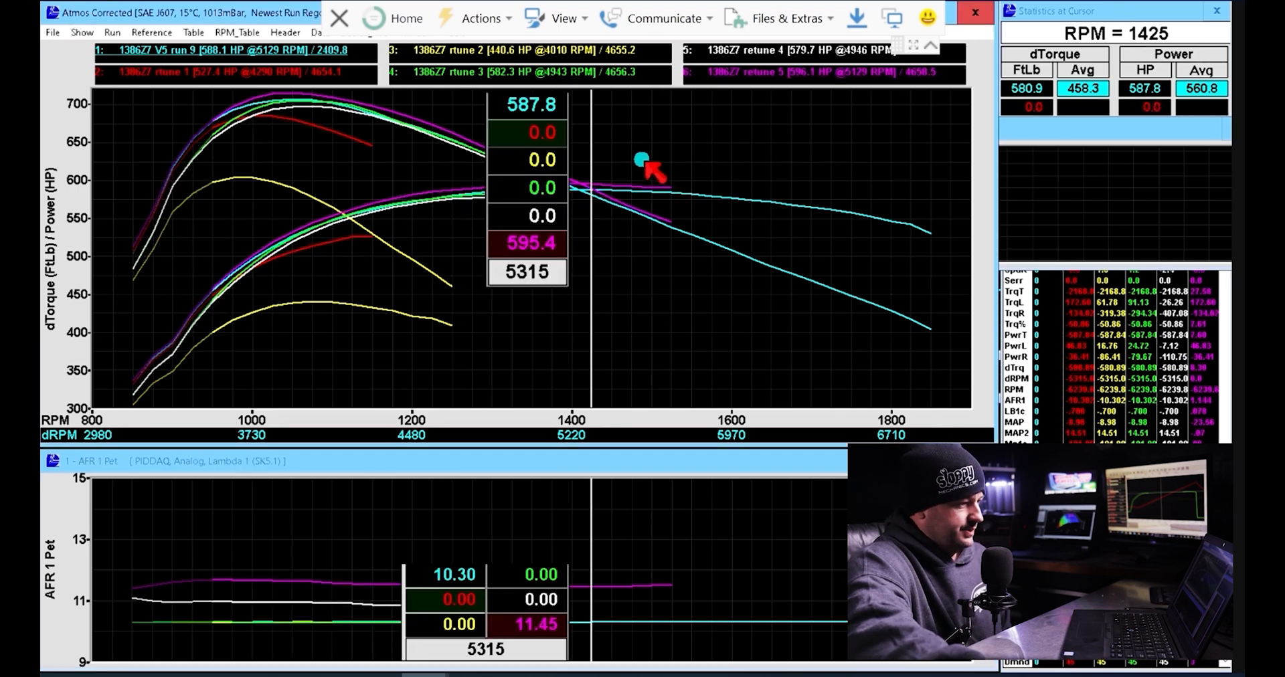
mouse_move(430, 242)
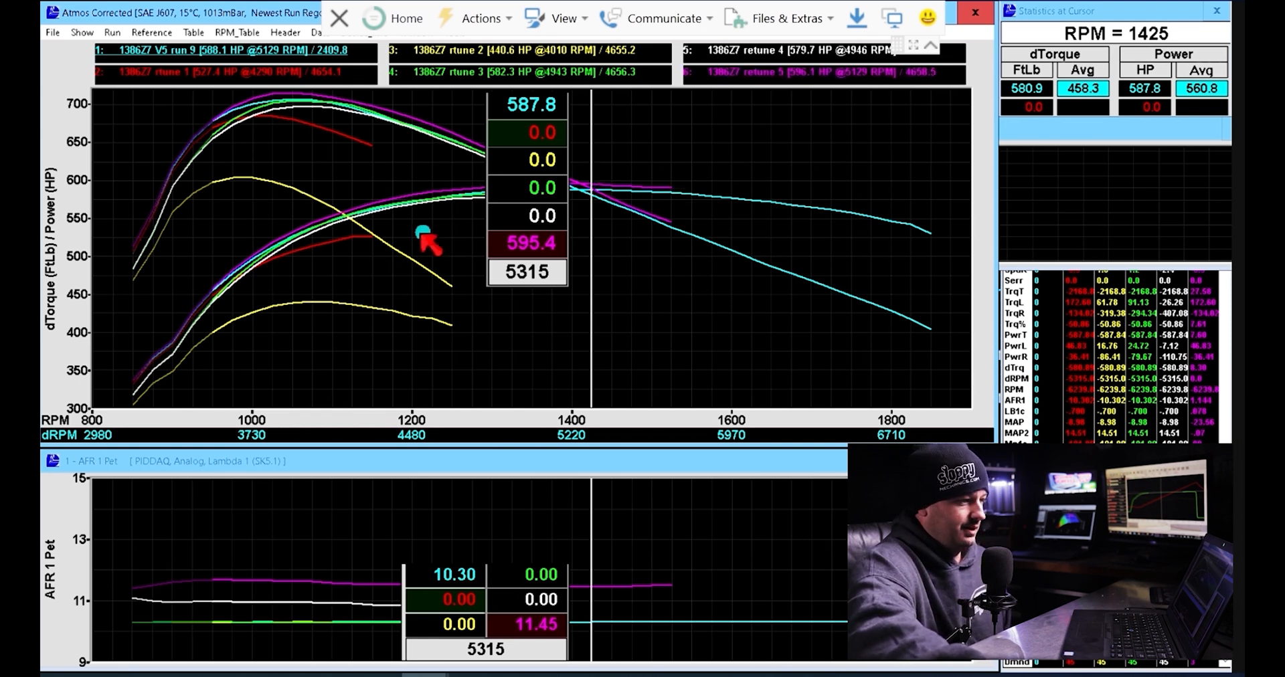
mouse_move(249, 322)
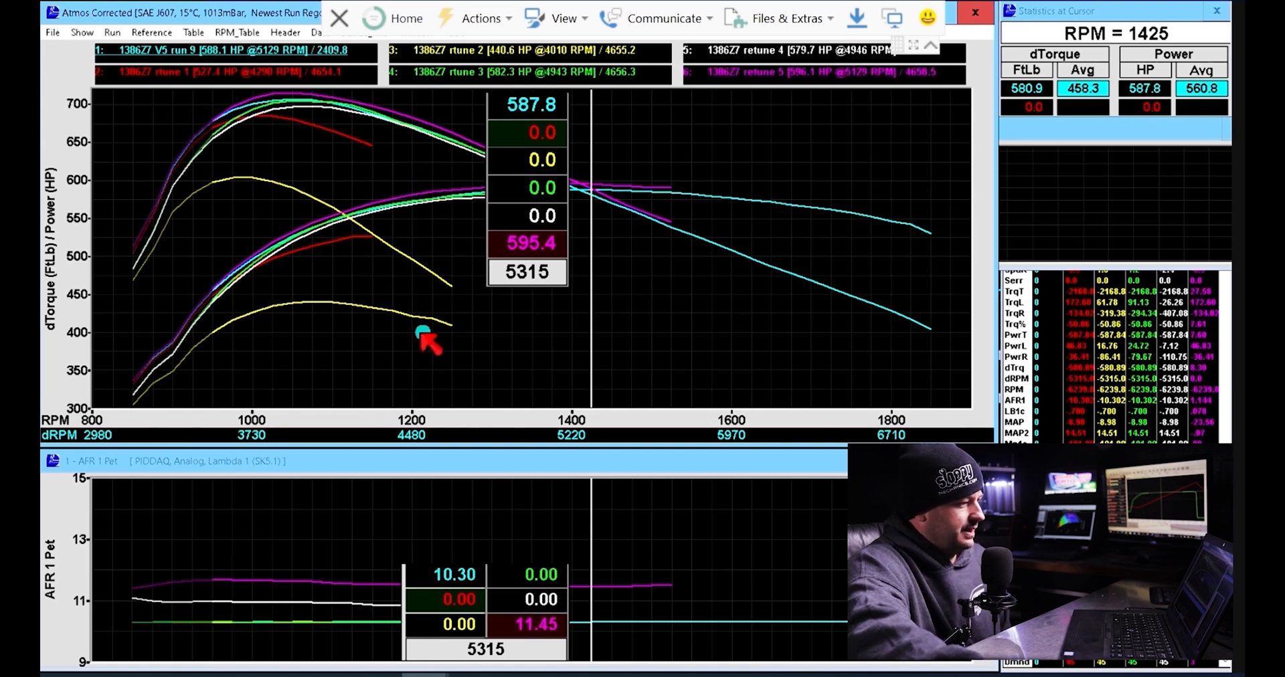
mouse_move(405, 258)
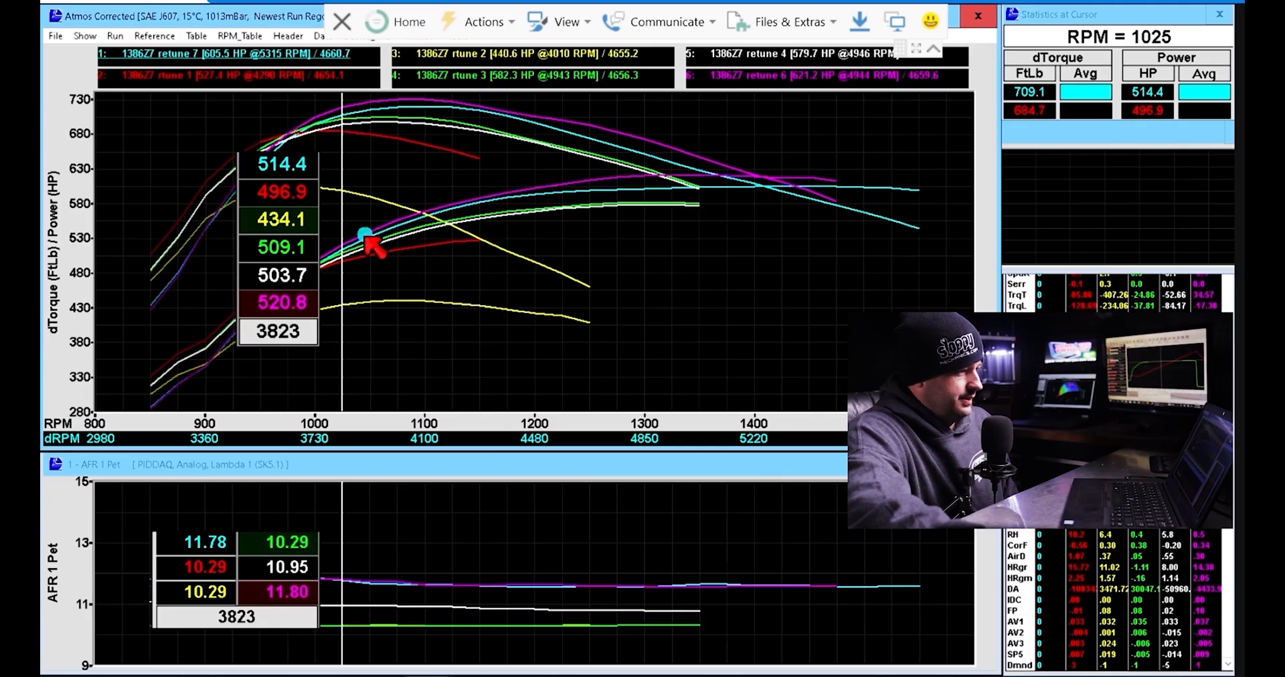
mouse_move(823, 177)
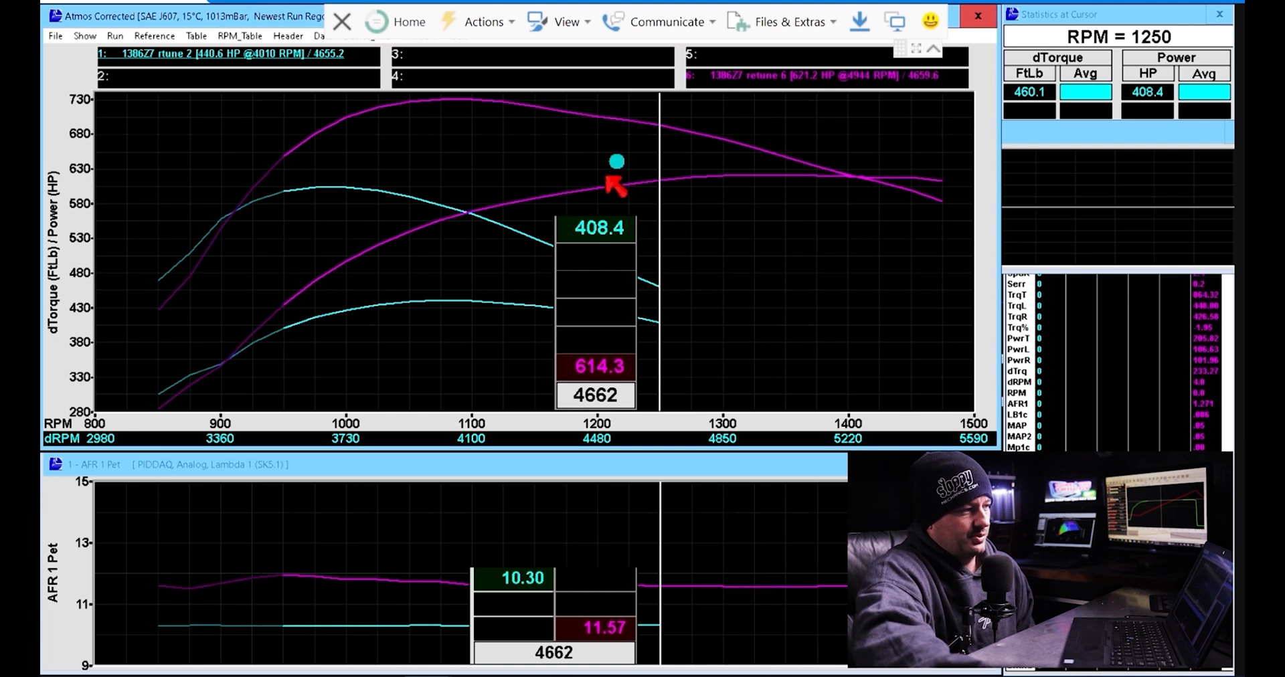
mouse_move(762, 164)
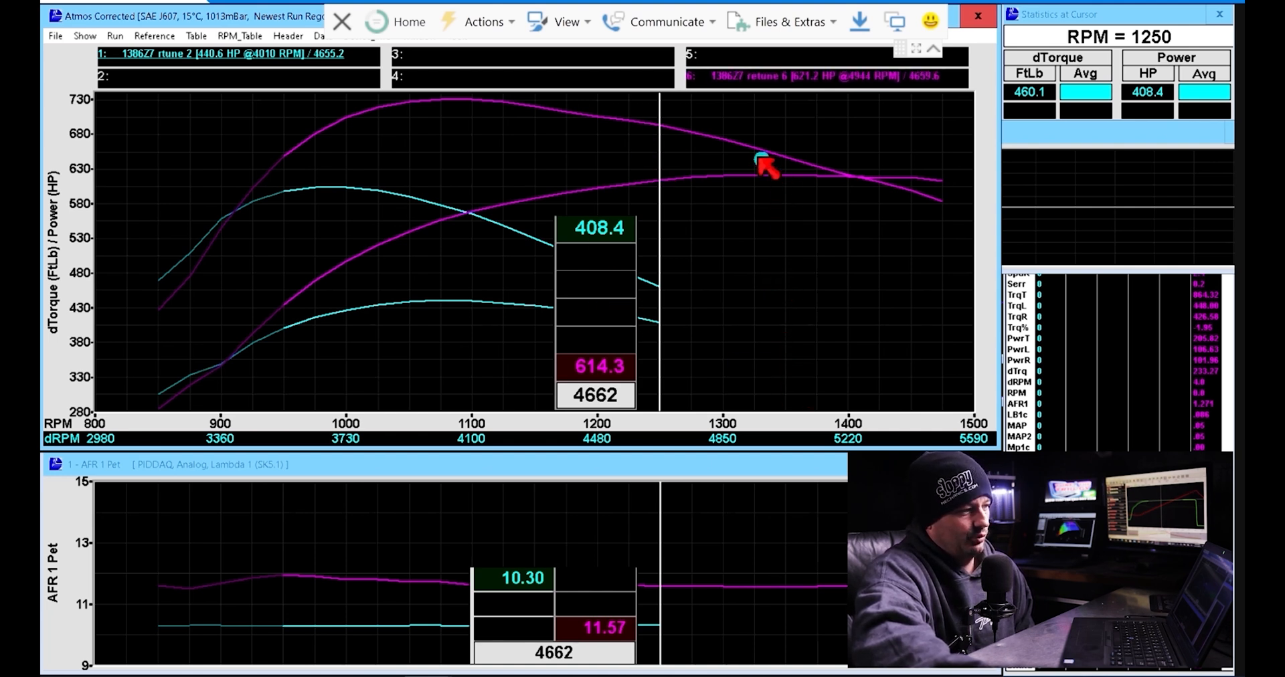
mouse_move(644, 394)
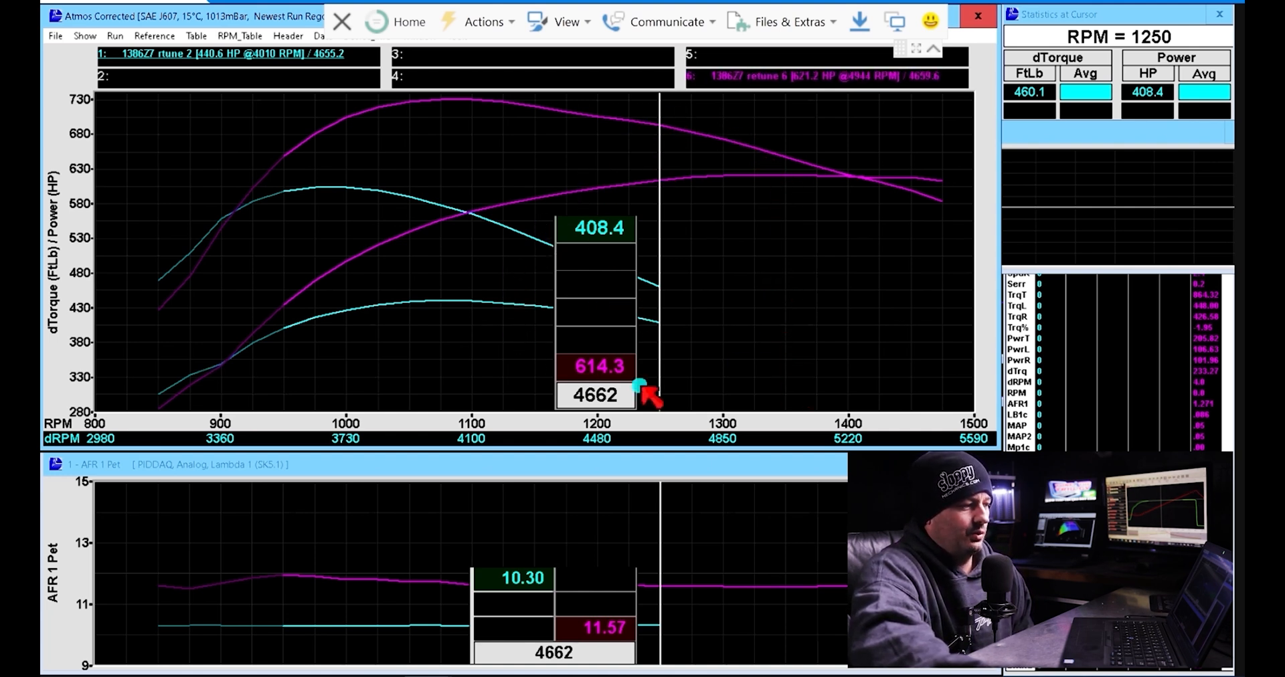
mouse_move(579, 274)
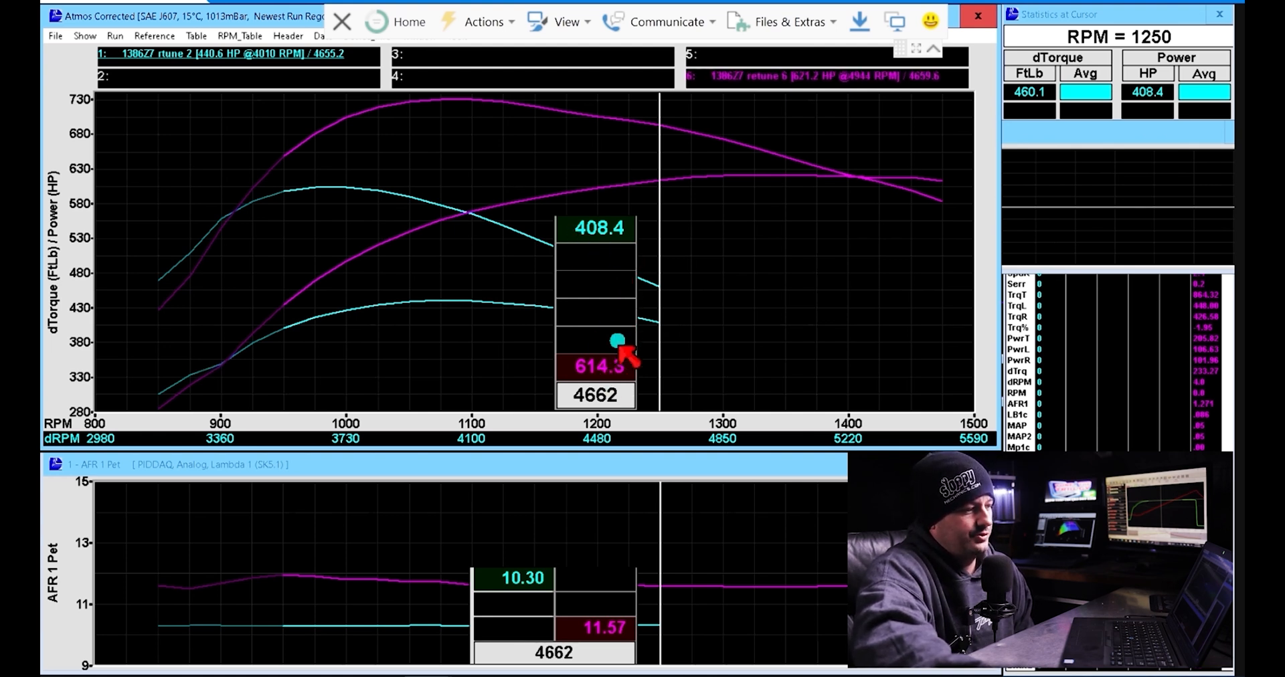
mouse_move(521, 239)
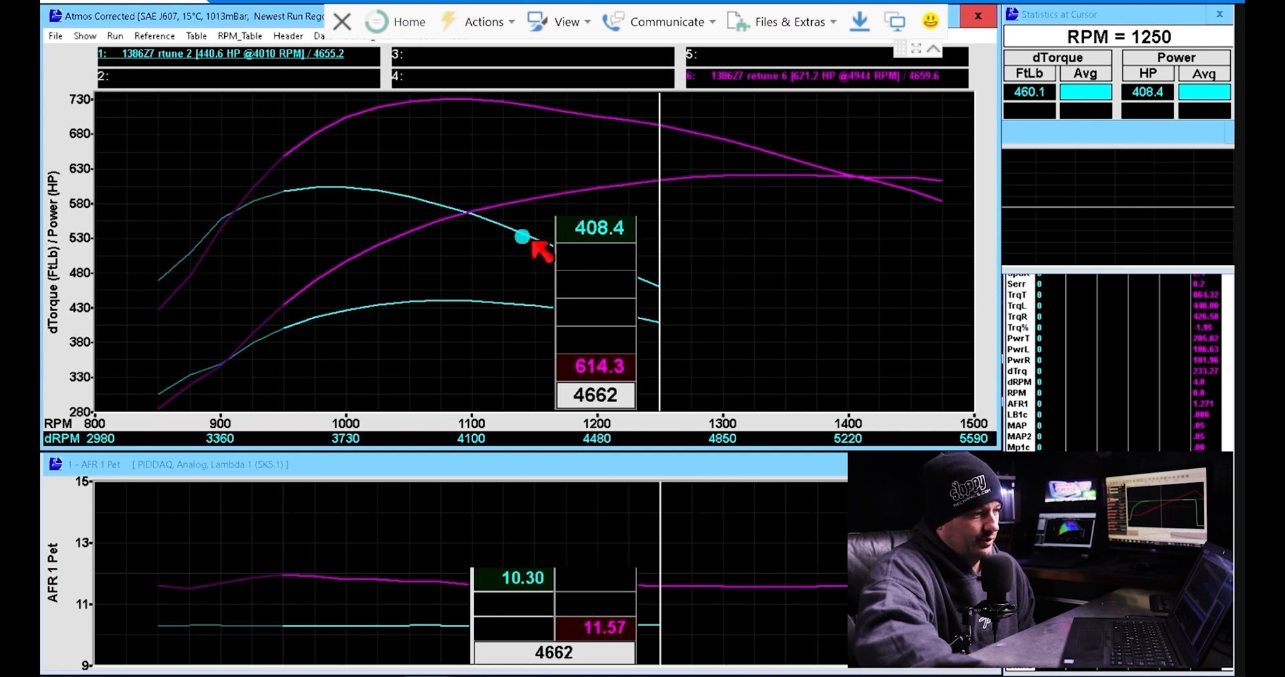
mouse_move(656, 296)
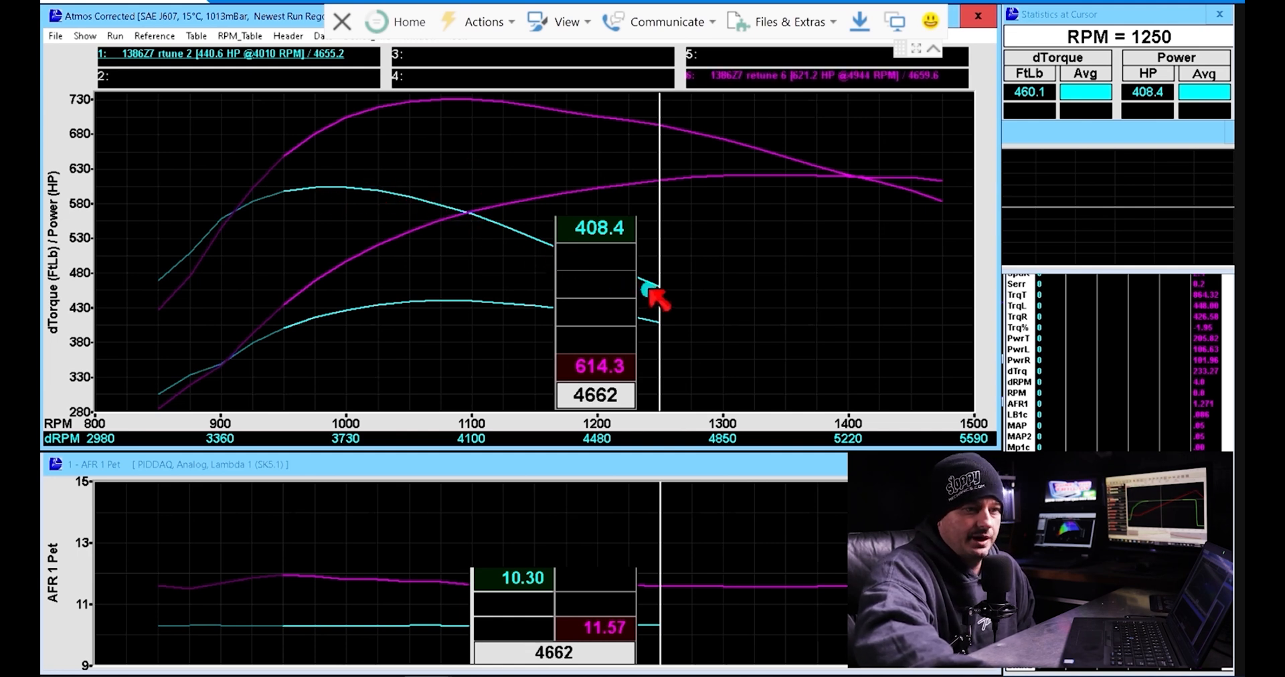